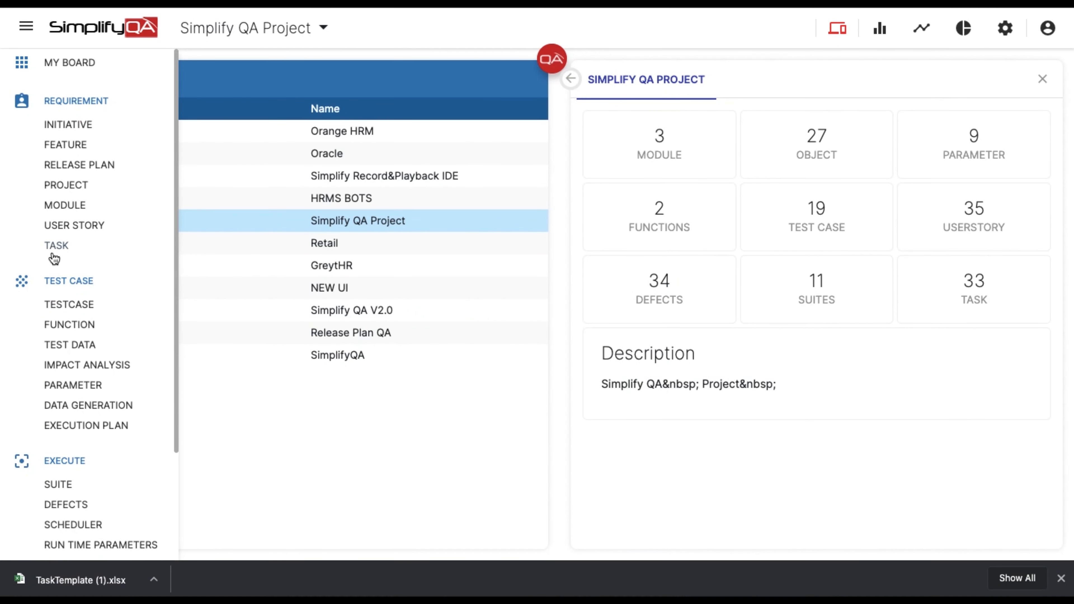
- Open the Task list for Simplify QA Project from the Requirement menu
left_click(57, 245)
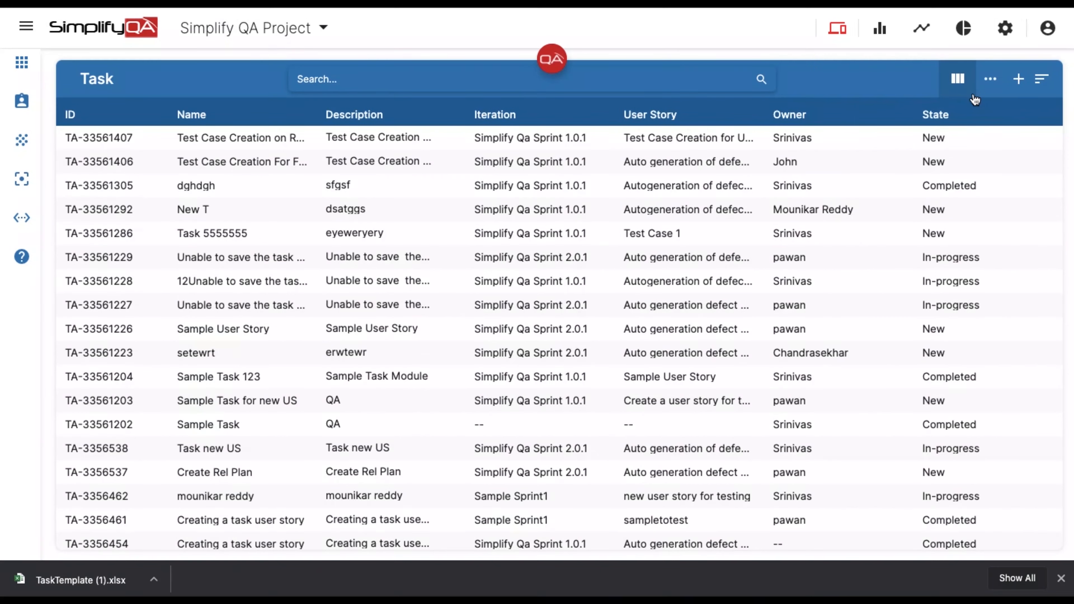
mouse_move(1019, 79)
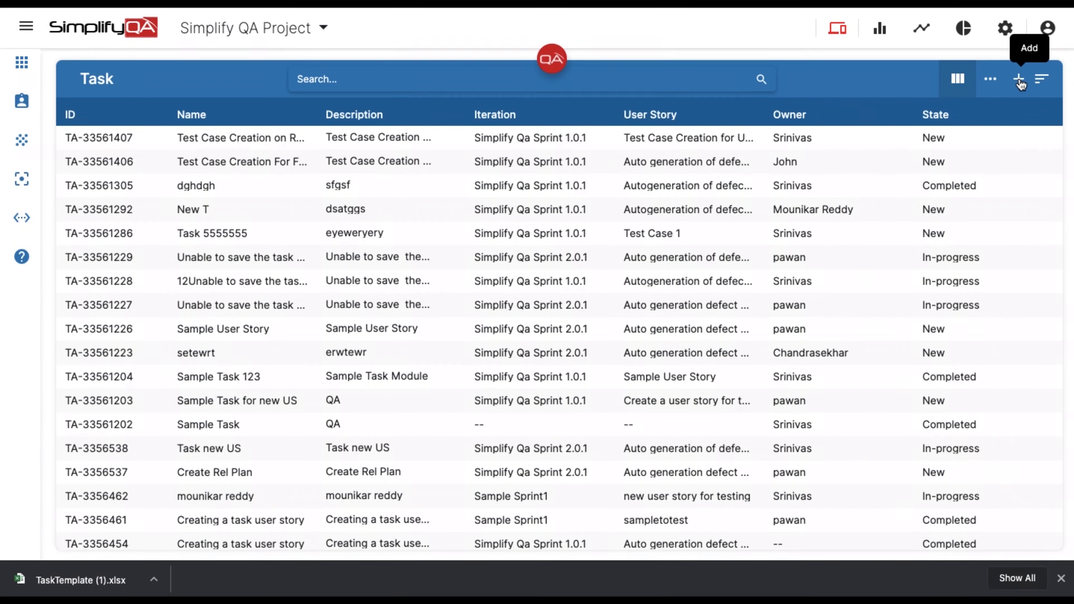
- Start a new task named 'Test Case Creation for User', owner James, planned start June 9, 2020
left_click(1019, 79)
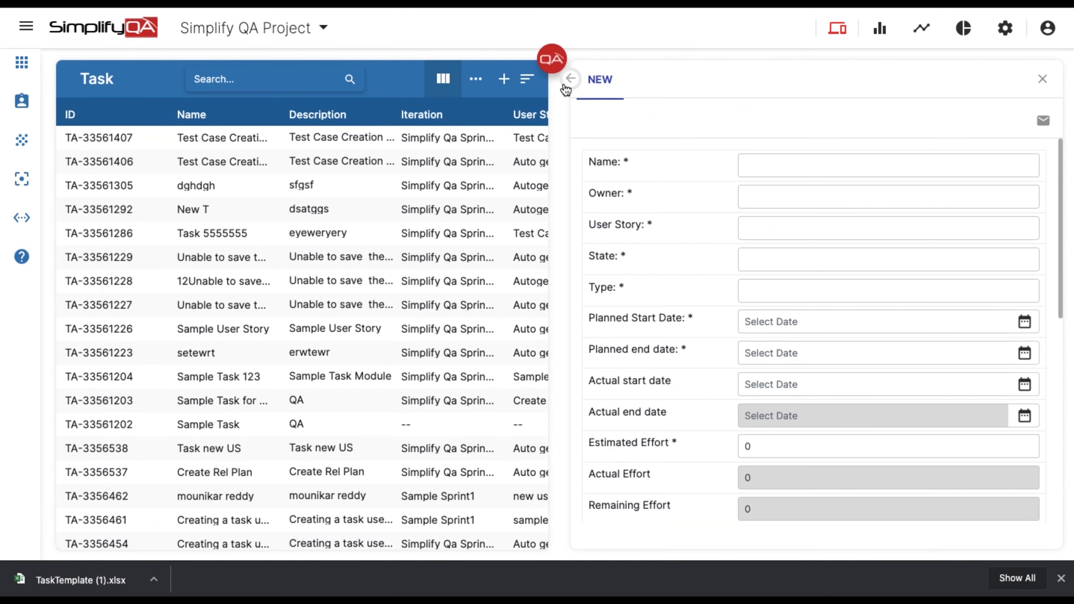
left_click(571, 79)
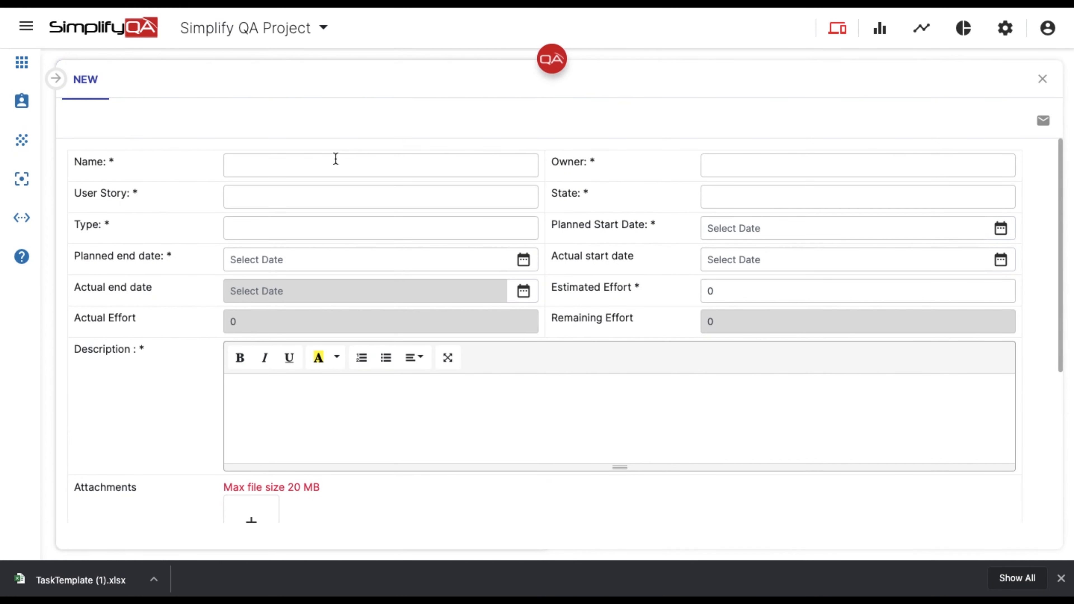
type("Test Case Creation on User Story Module")
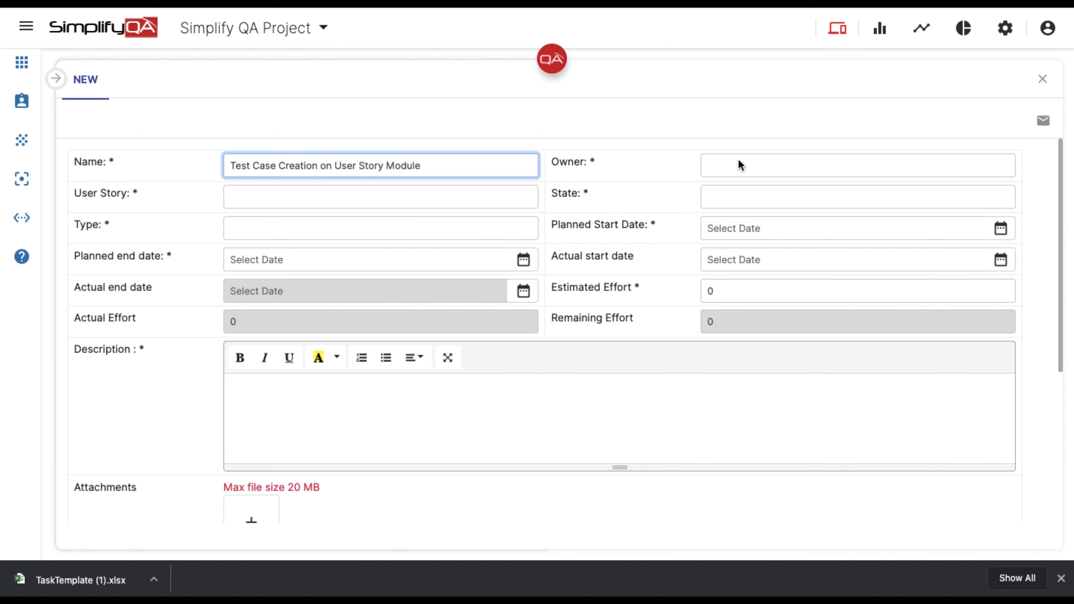
type("James")
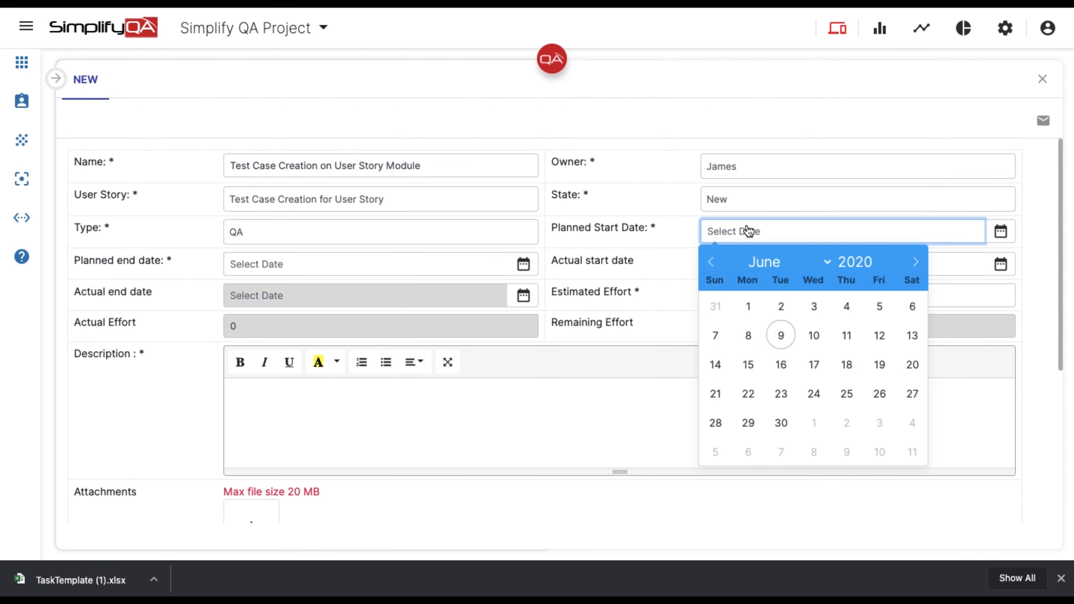
left_click(780, 335)
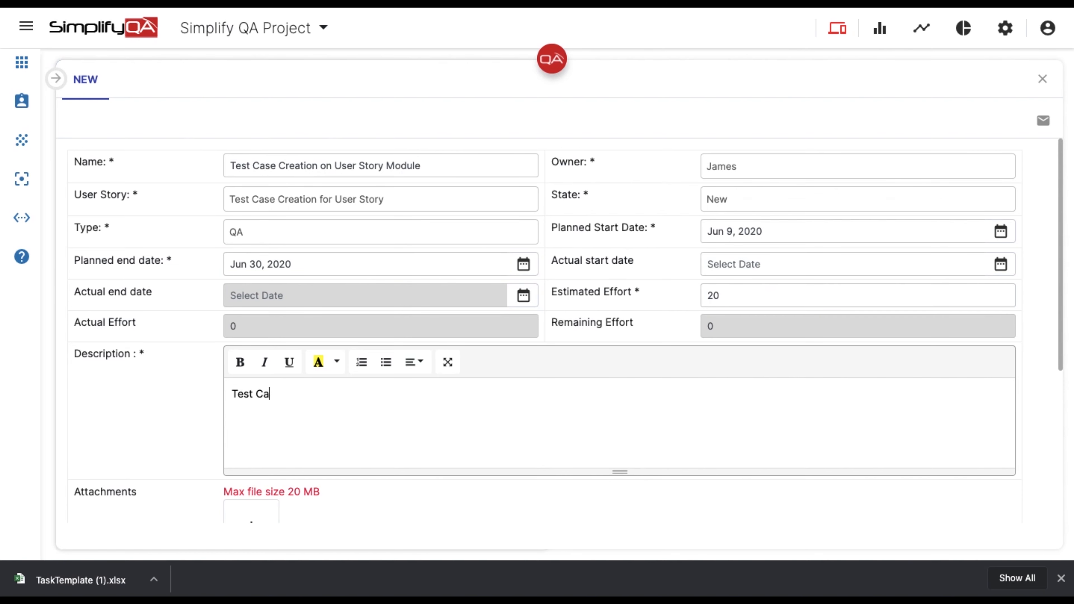
type("se Creation for User Story Module")
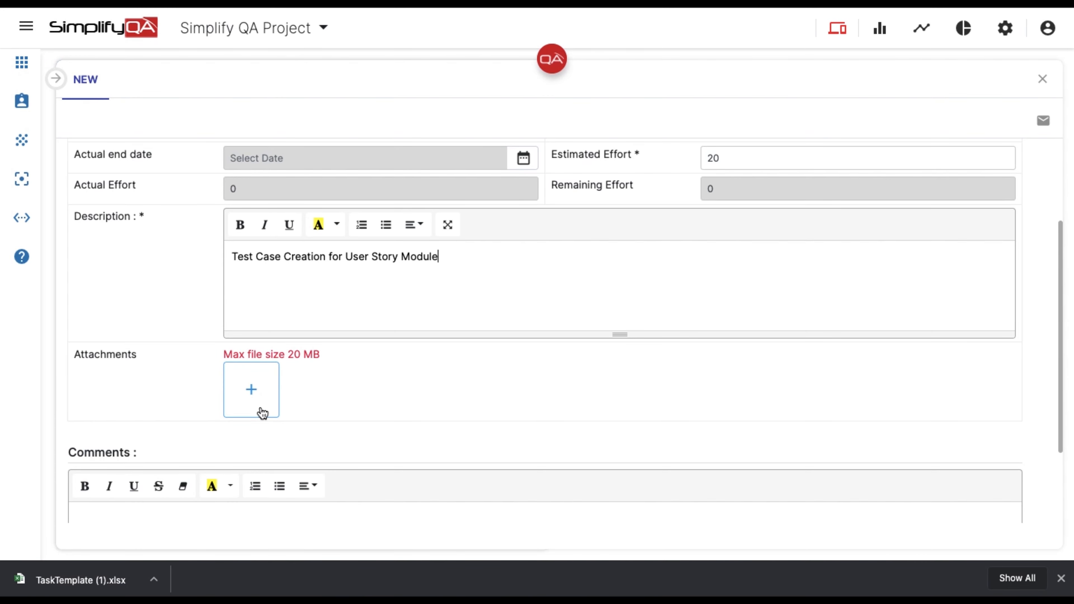
- Attach TaskTemplate.xlsx from Recent uploads to the new task
left_click(250, 390)
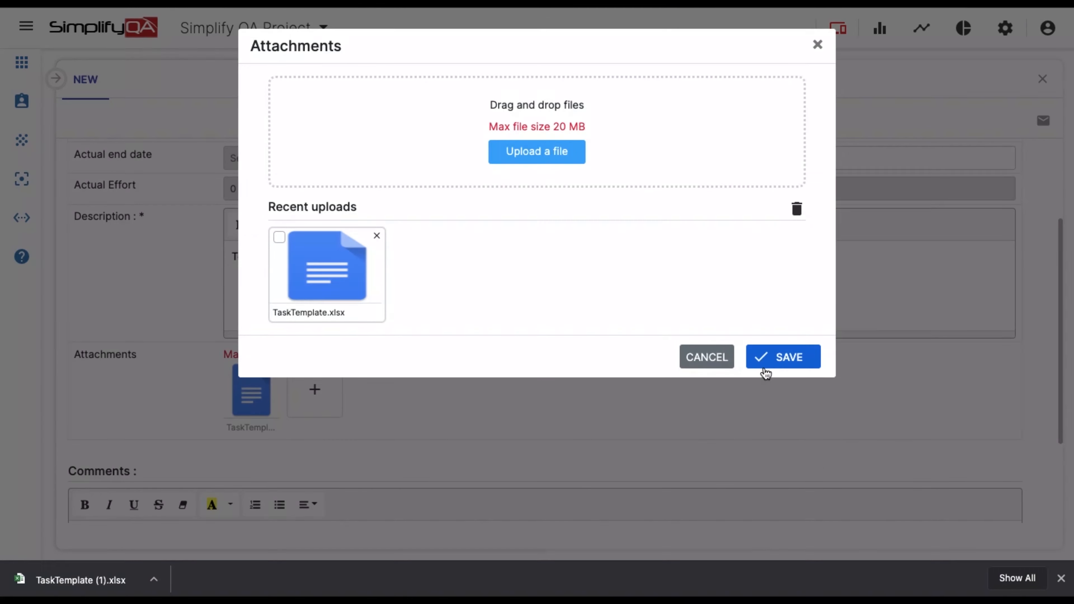
left_click(782, 357)
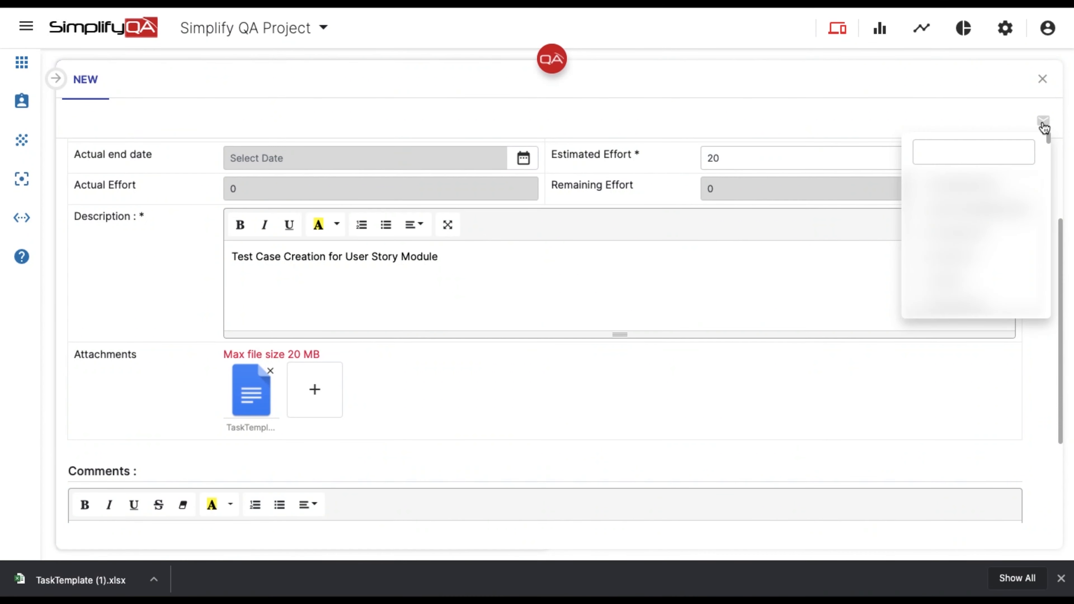
left_click(972, 152)
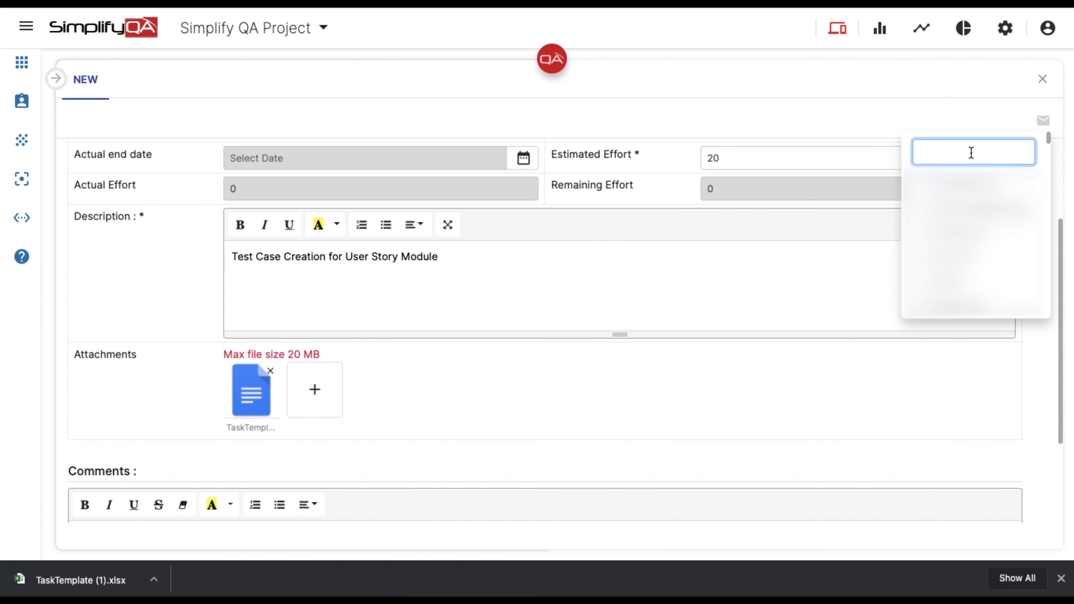
type("ge")
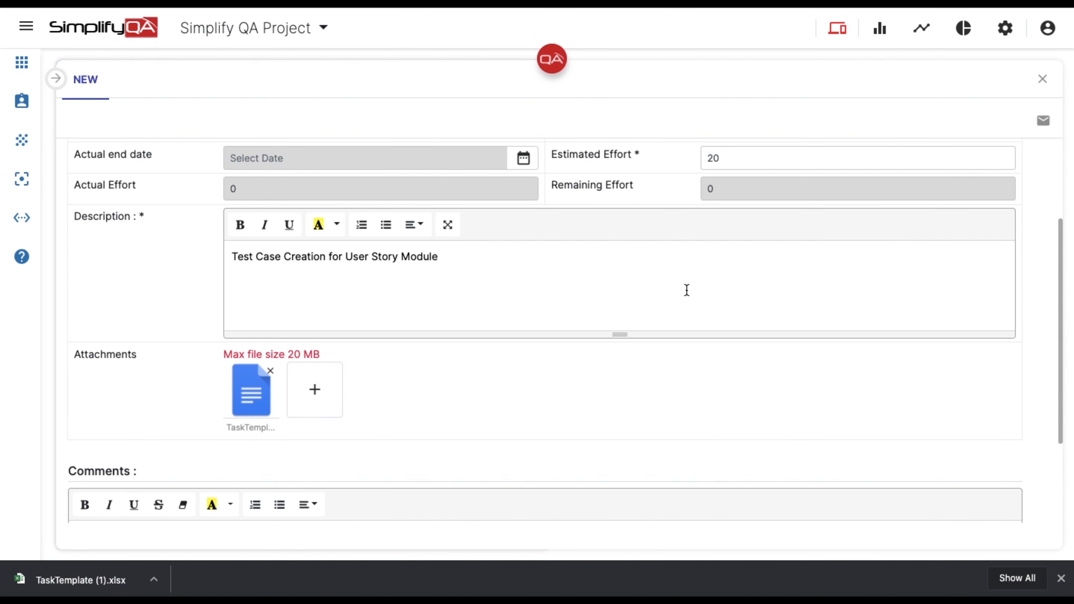
- Post the comment 'Task Created' and save the task as TA-33561408
type("Task Creat")
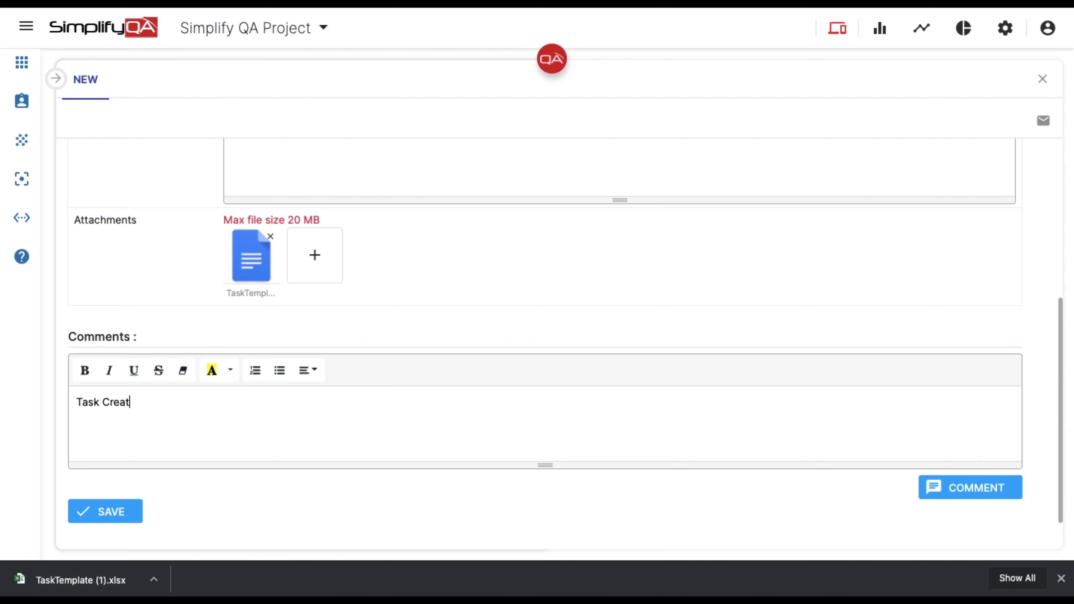
left_click(969, 487)
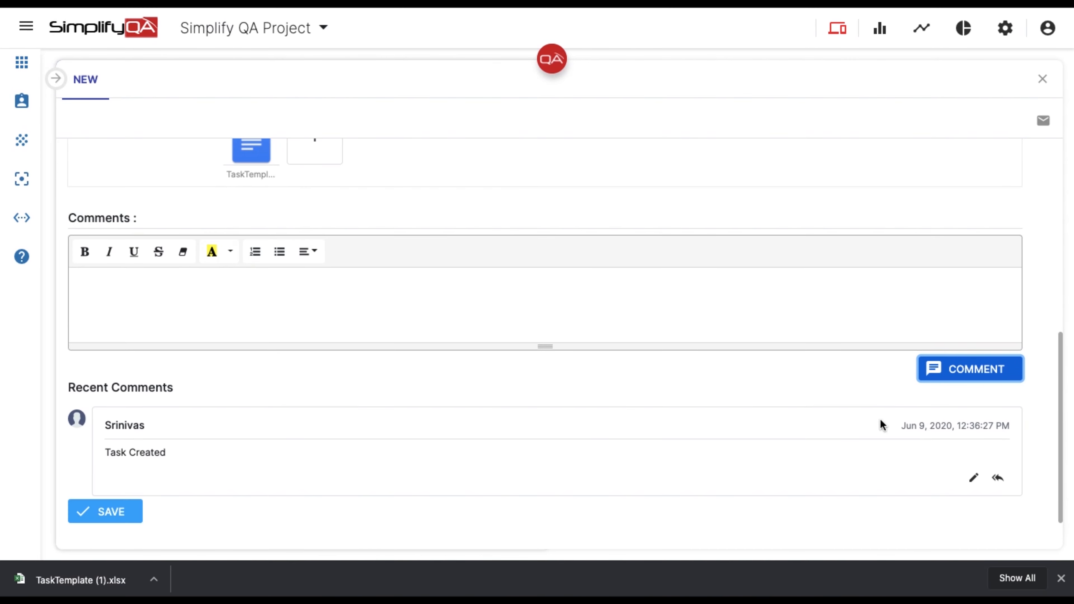
left_click(105, 510)
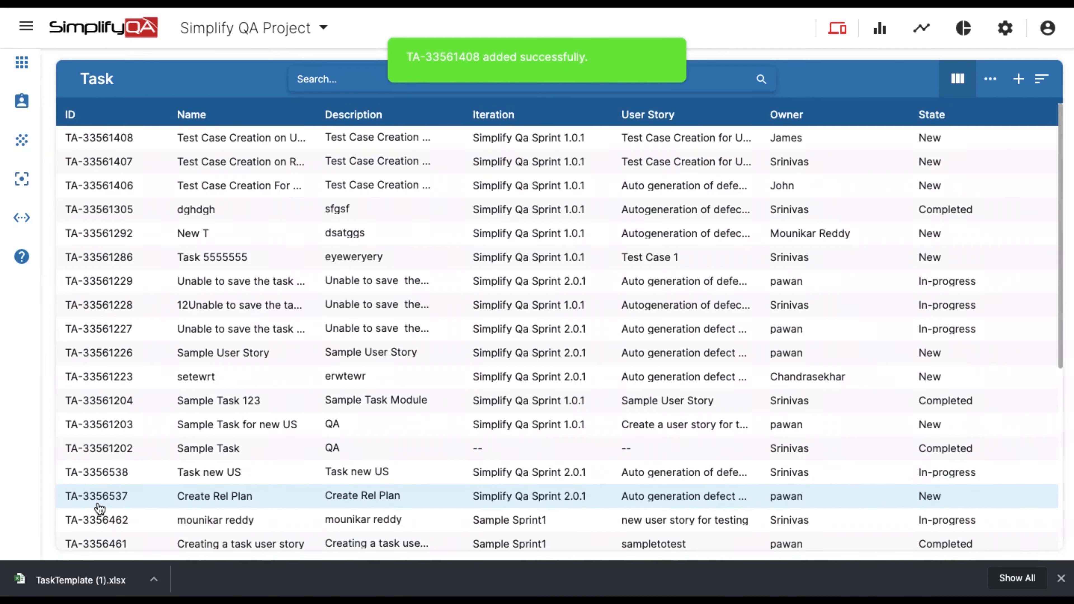
mouse_move(396, 142)
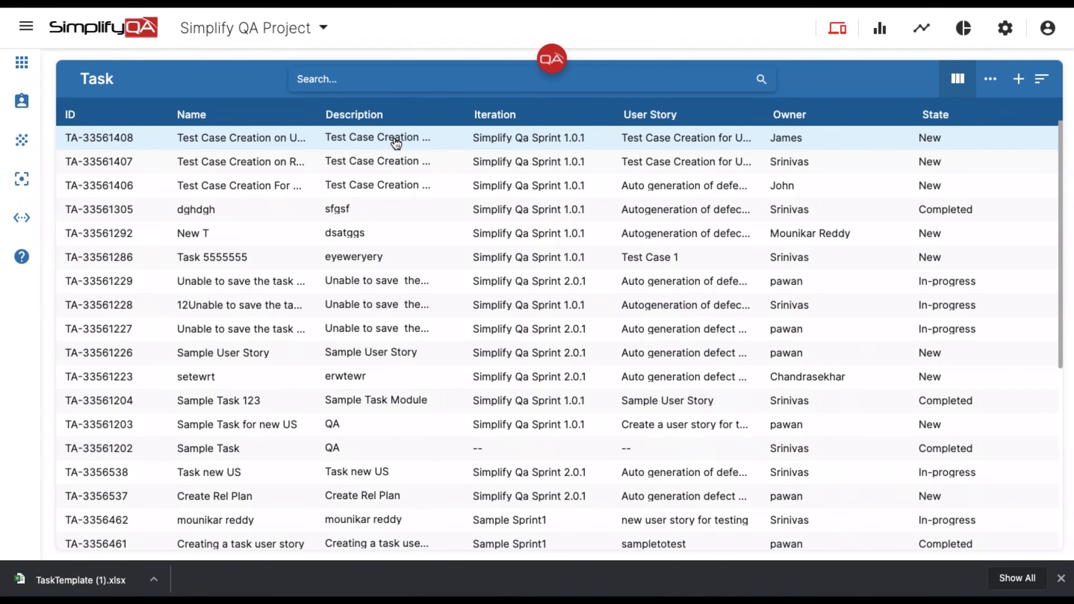
- Open task TA-33561408 for editing
left_click(241, 137)
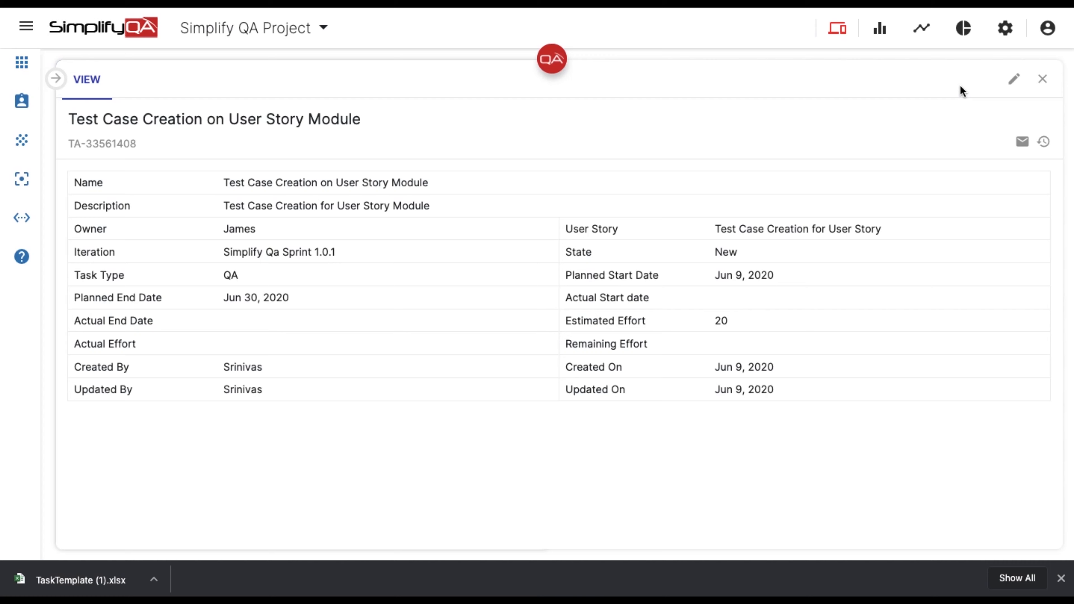
left_click(1014, 79)
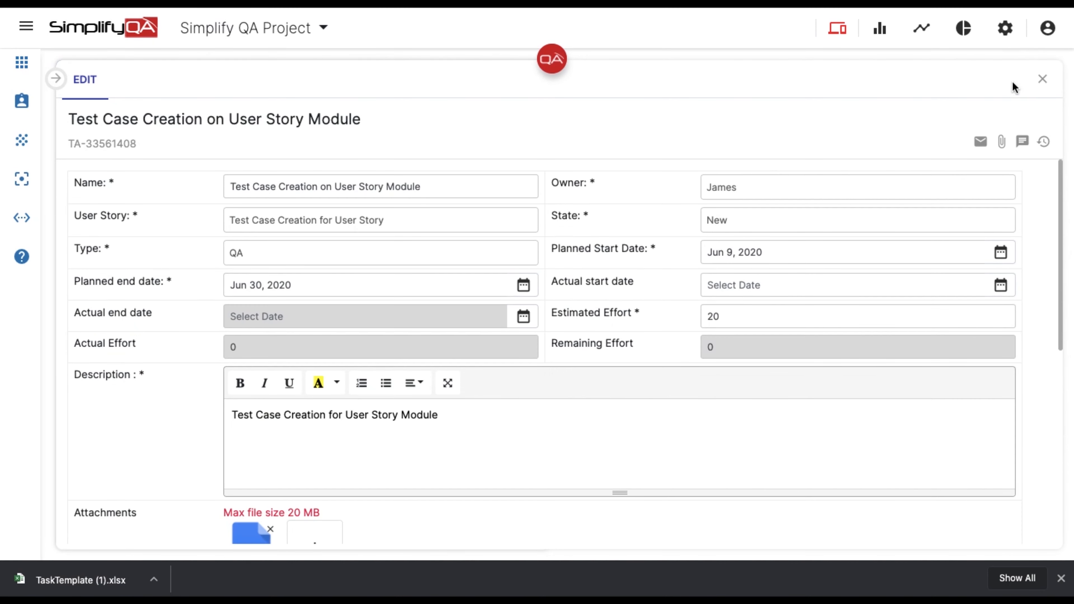
mouse_move(981, 141)
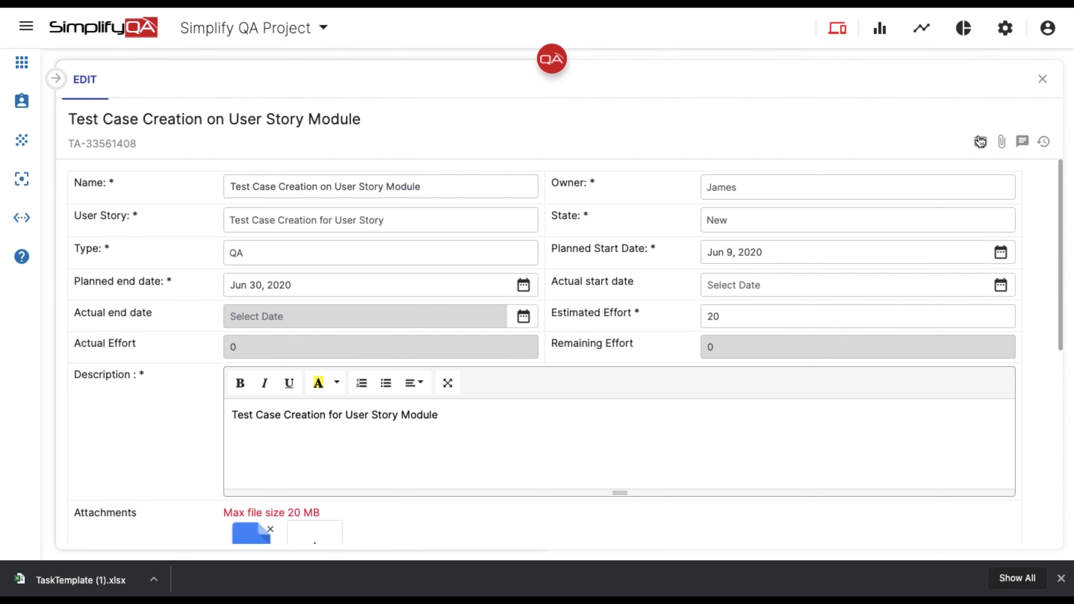
left_click(980, 141)
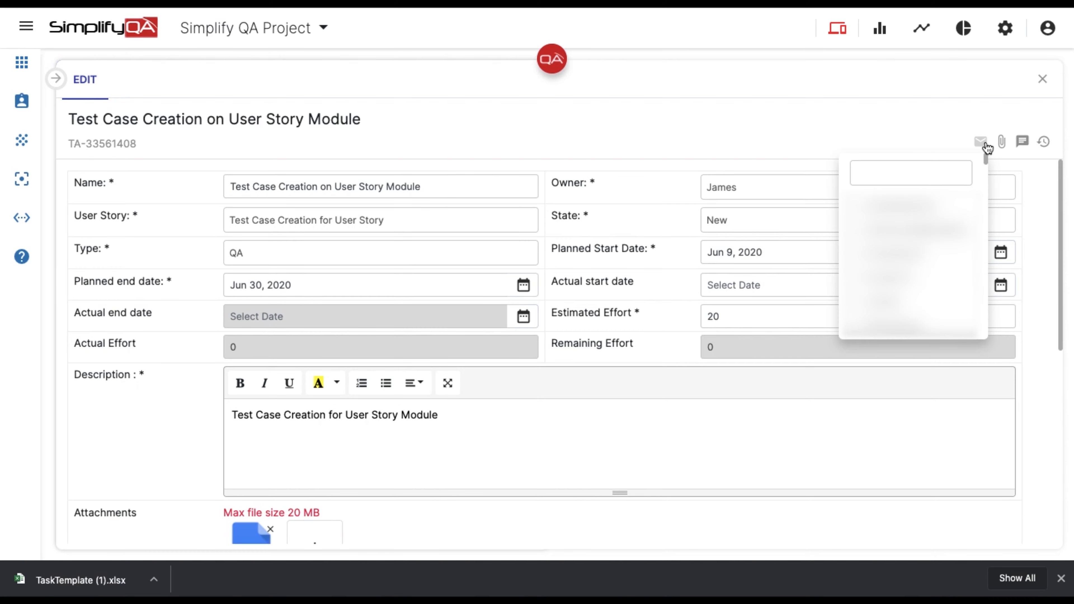
type("ja")
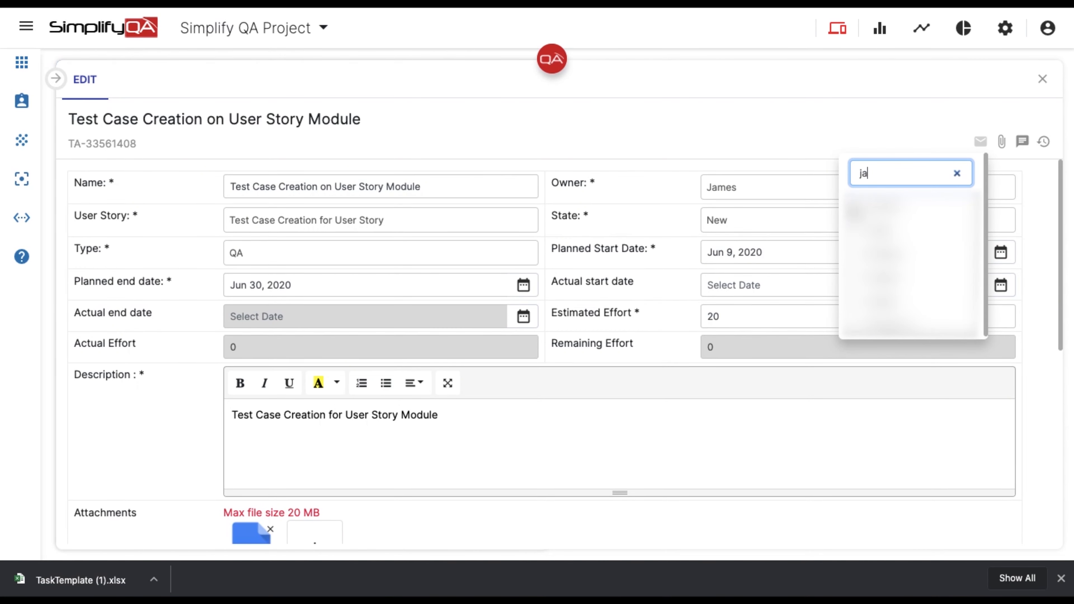
- Upload download (6).pdf as a second attachment on the task
left_click(1001, 142)
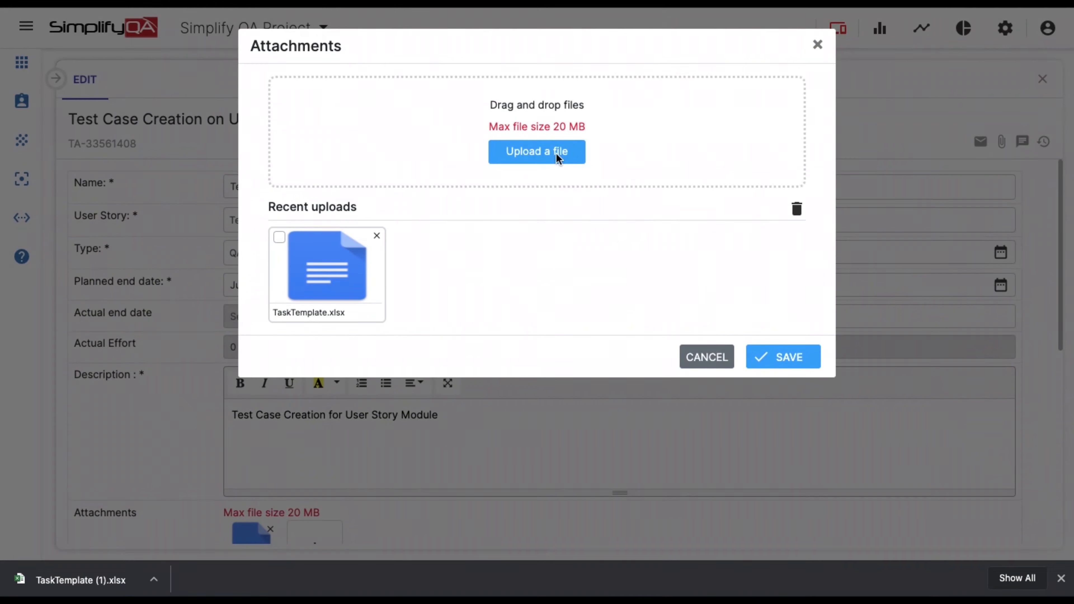
left_click(537, 152)
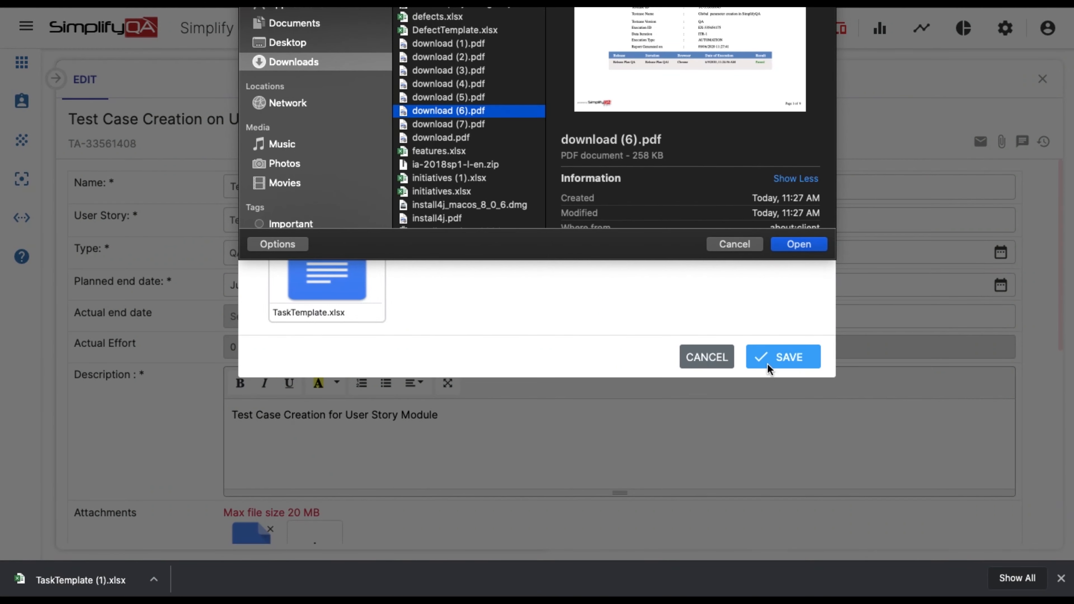
left_click(799, 244)
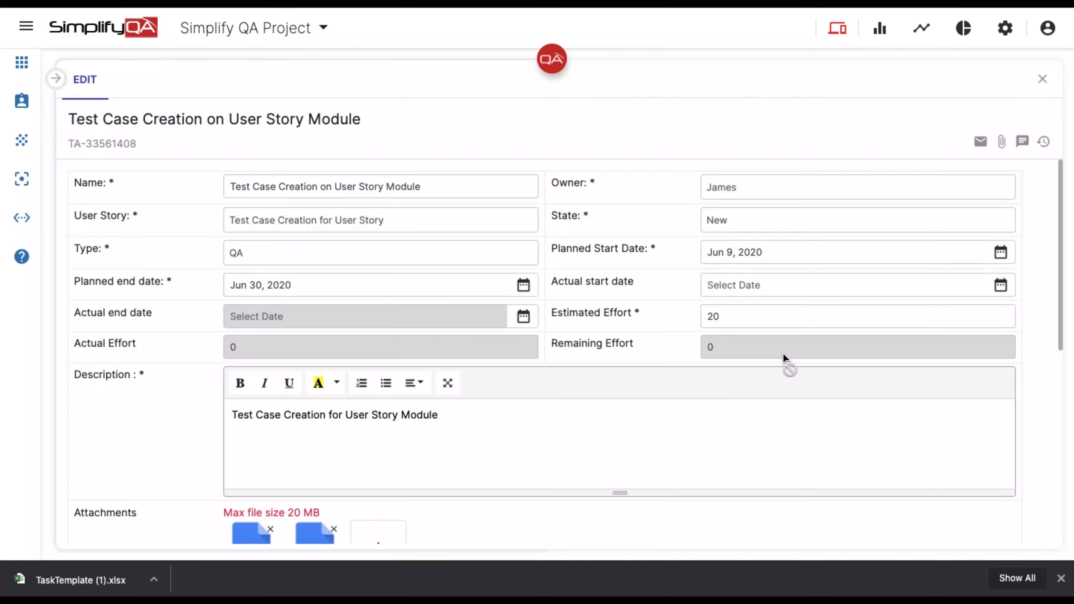
- Post the comment 'Attachment added' and save the edited task
scroll("down", 3)
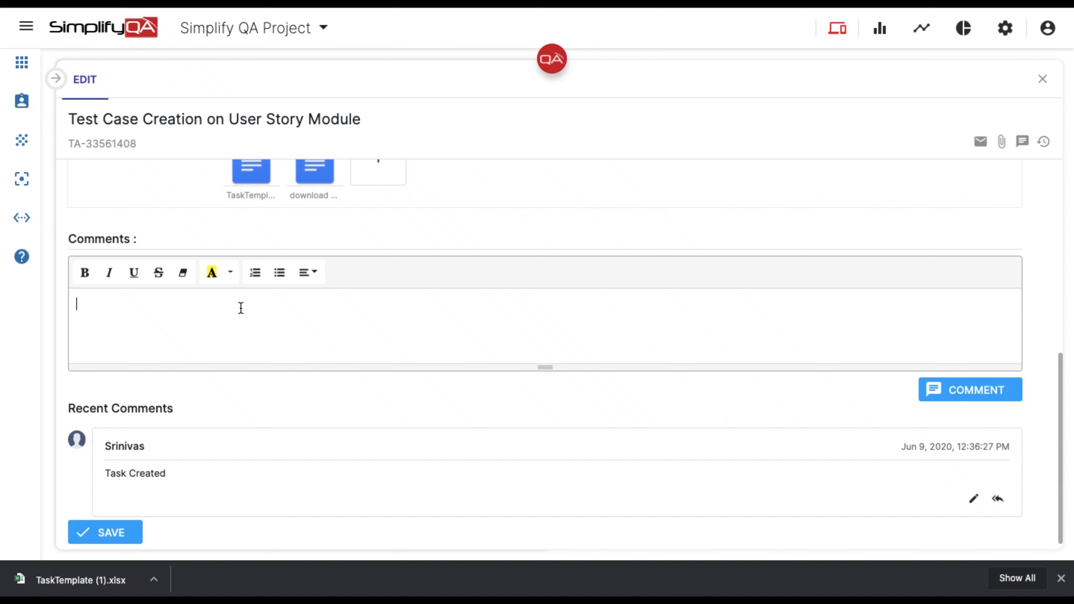
type("Attachmen")
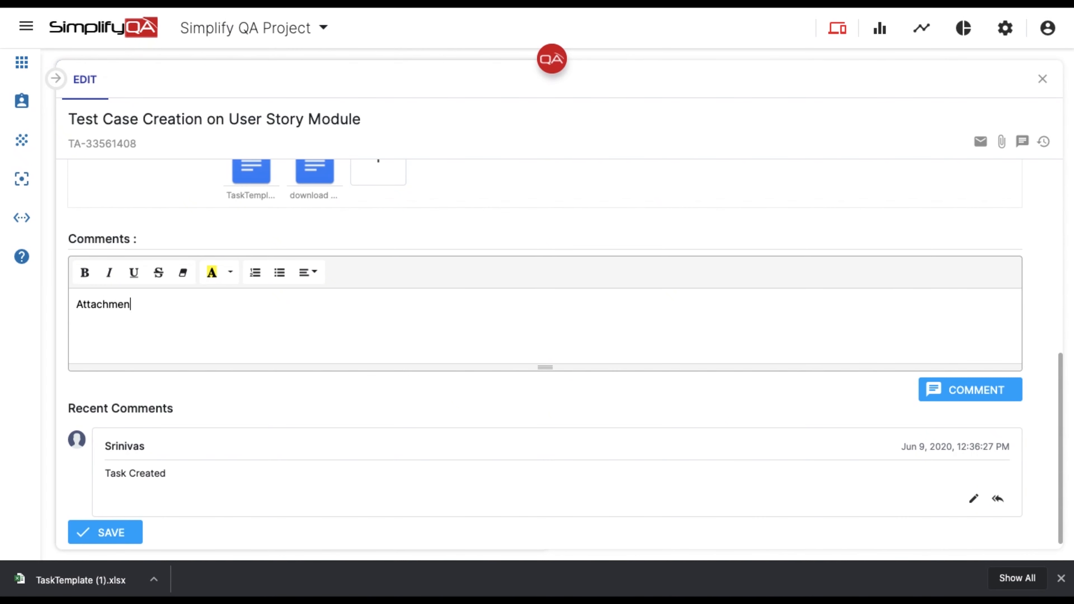
type("t added")
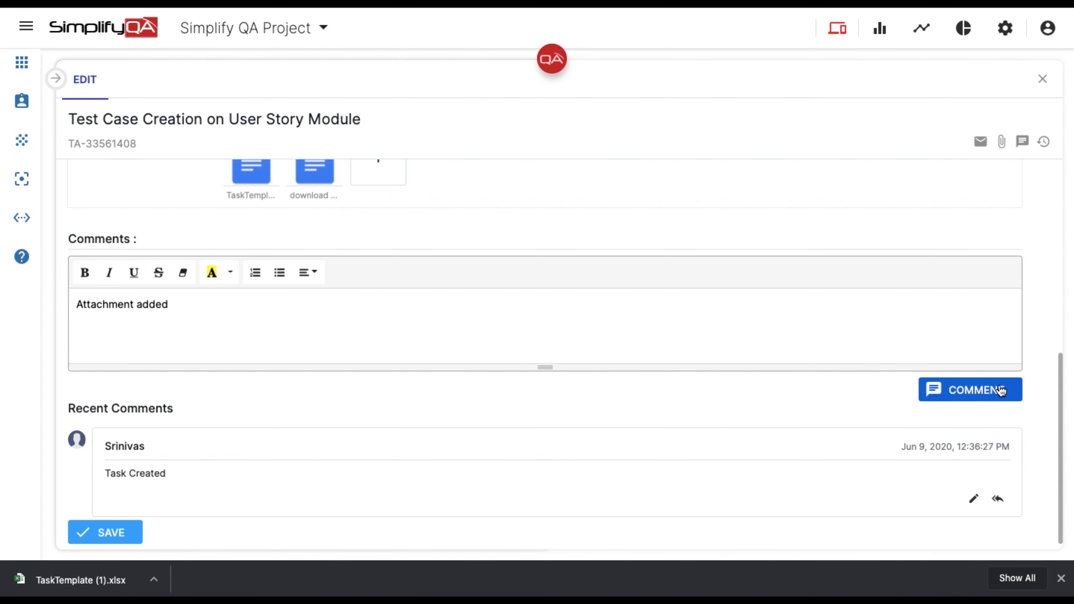
left_click(970, 390)
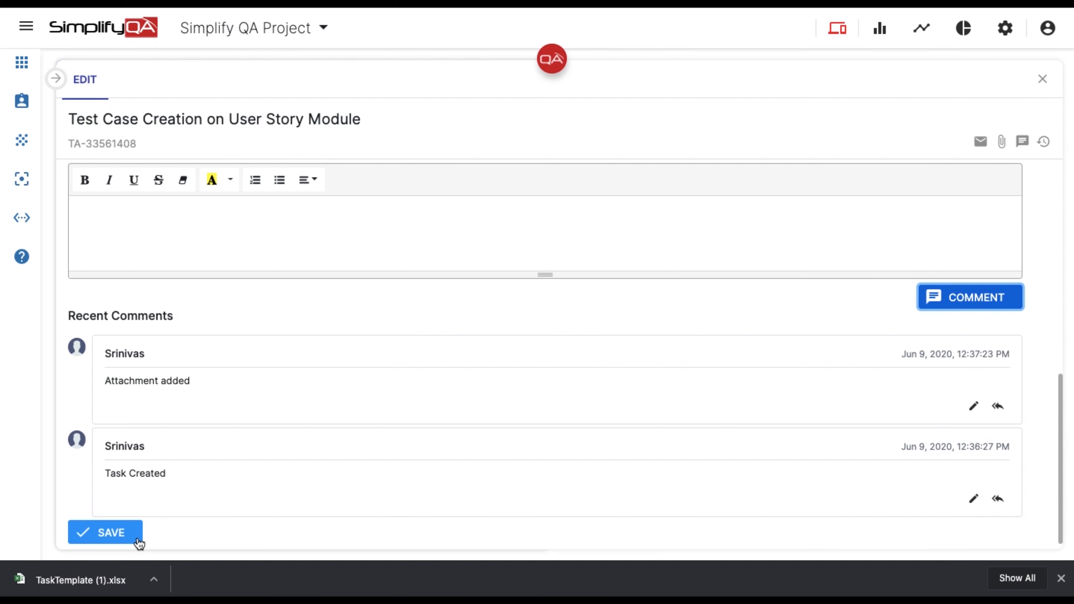
left_click(105, 534)
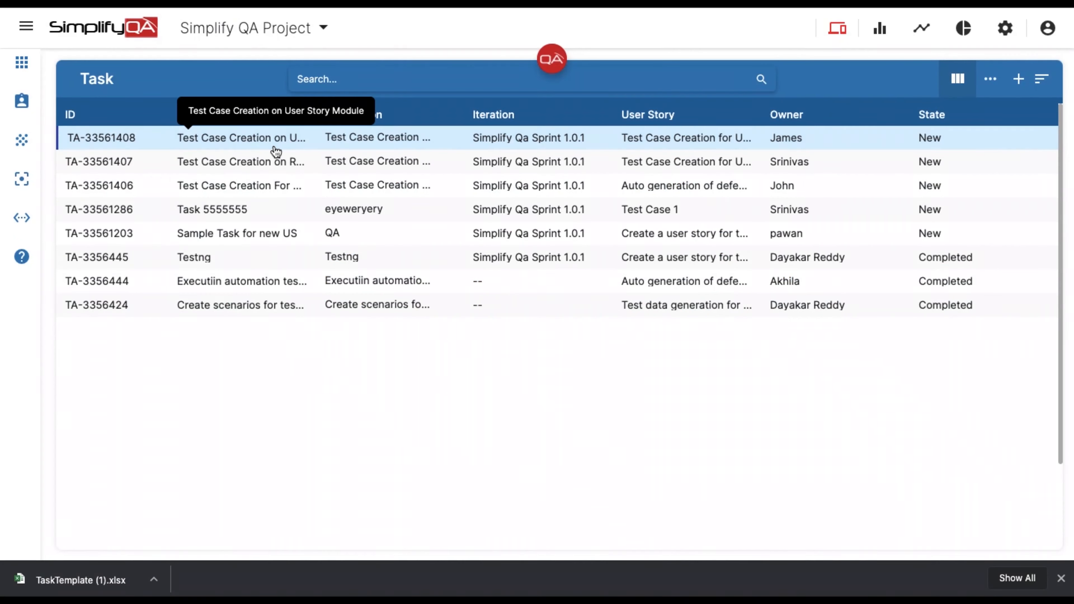
- View TA-33561408's change history and expand the Updated On entry
left_click(240, 138)
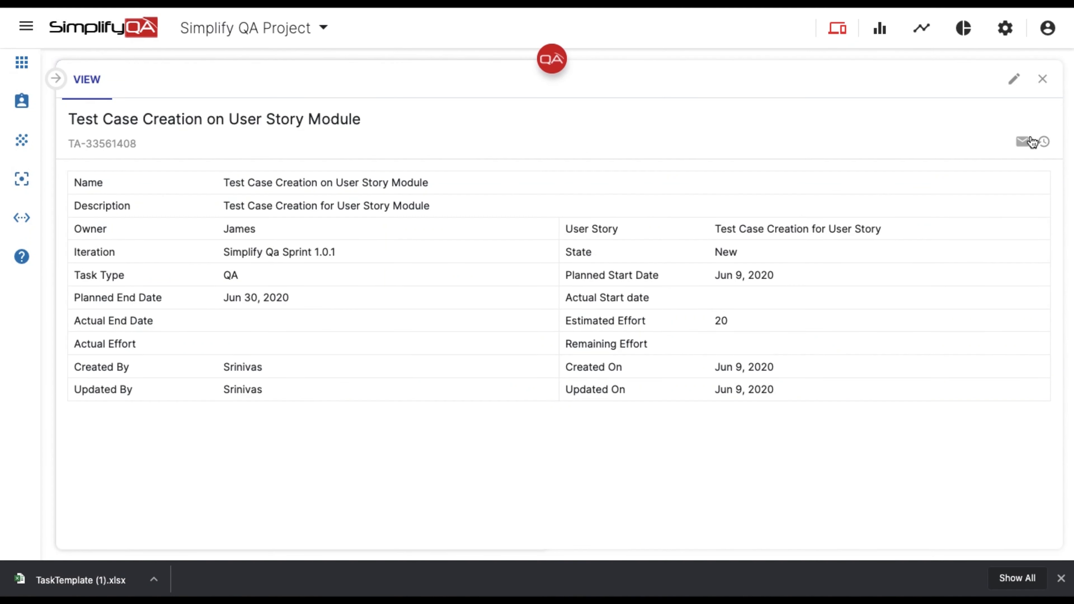
mouse_move(1043, 142)
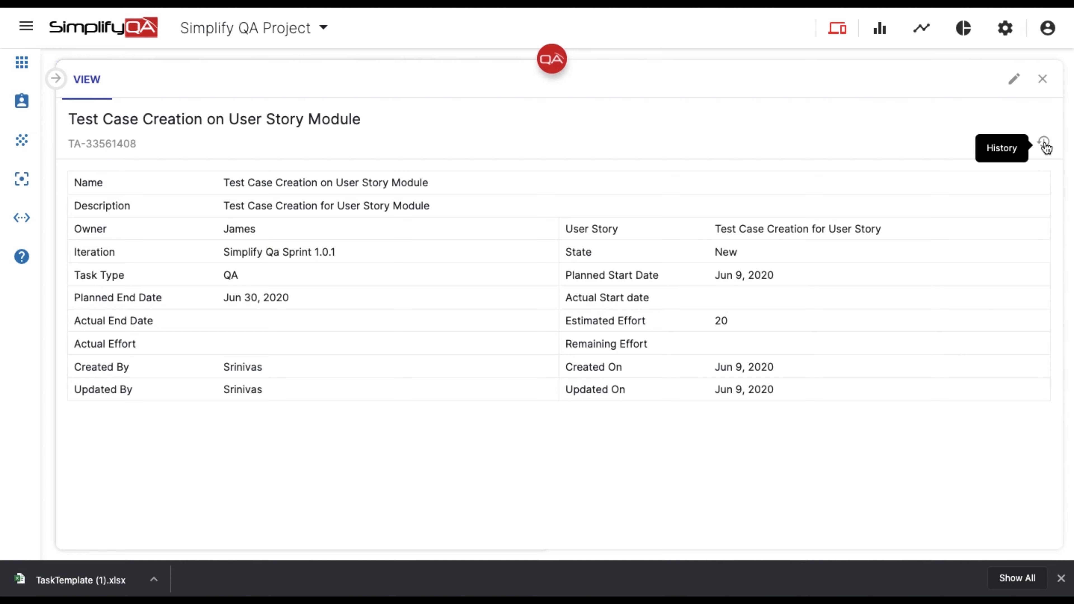
left_click(1044, 146)
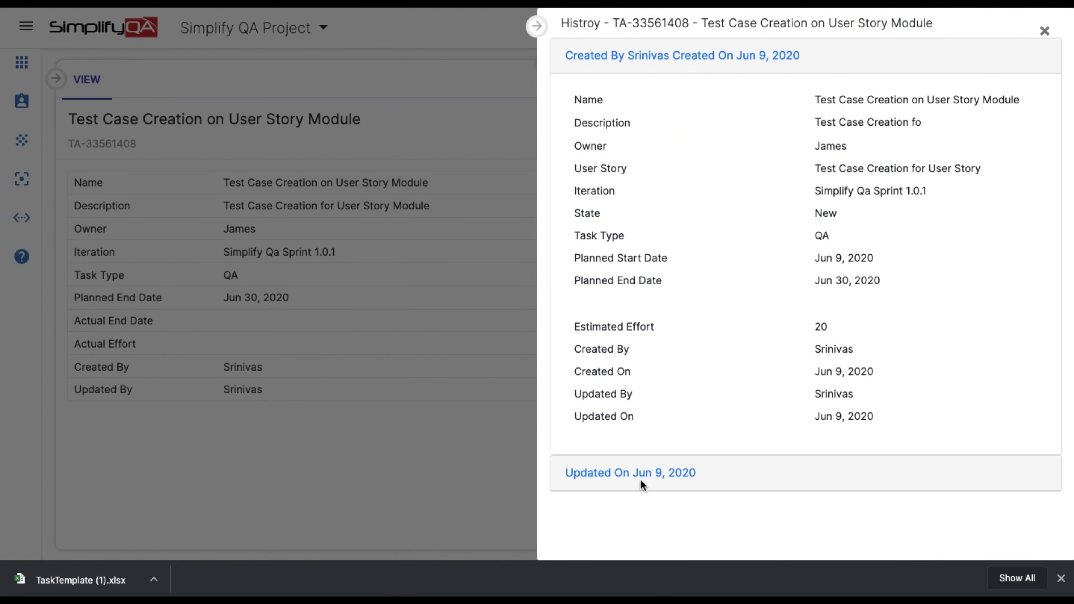
left_click(629, 473)
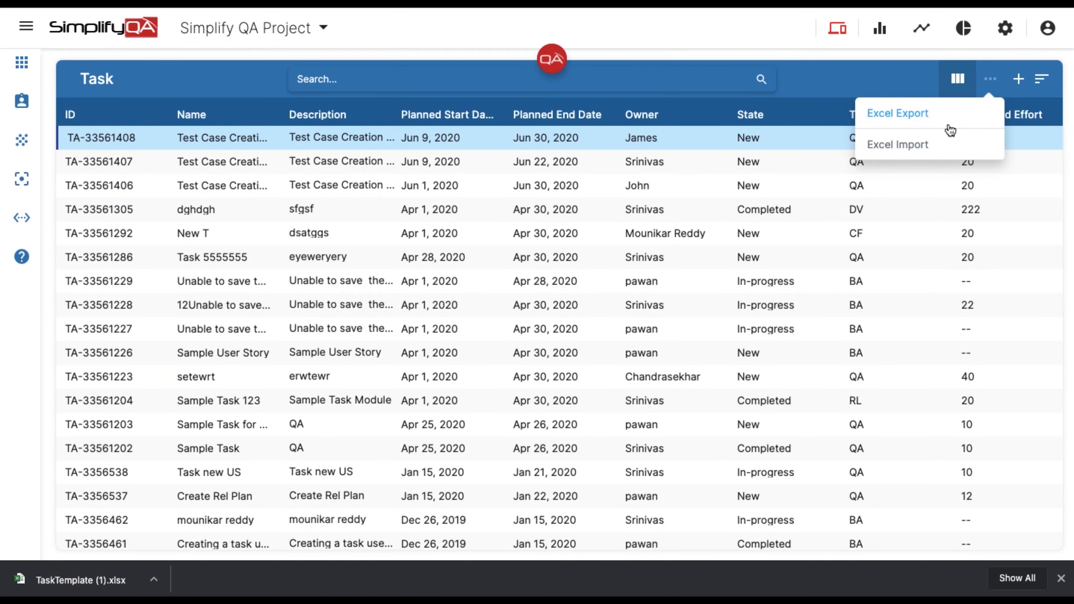
mouse_move(918, 155)
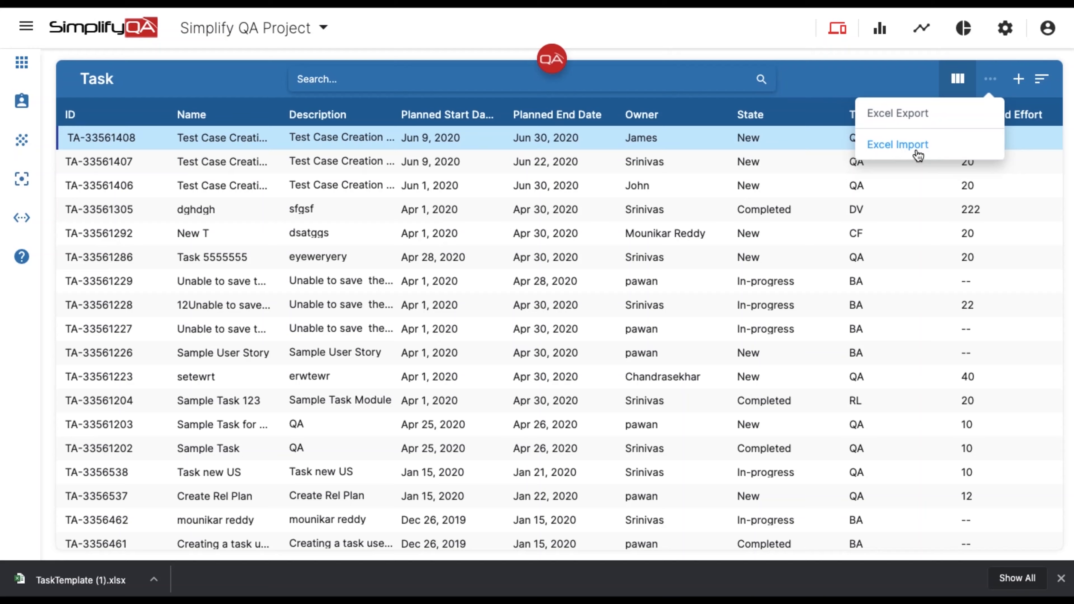
- Import tasks from TaskTemplate.xlsx via Excel Import, adding TA-33561409 to the list
left_click(897, 145)
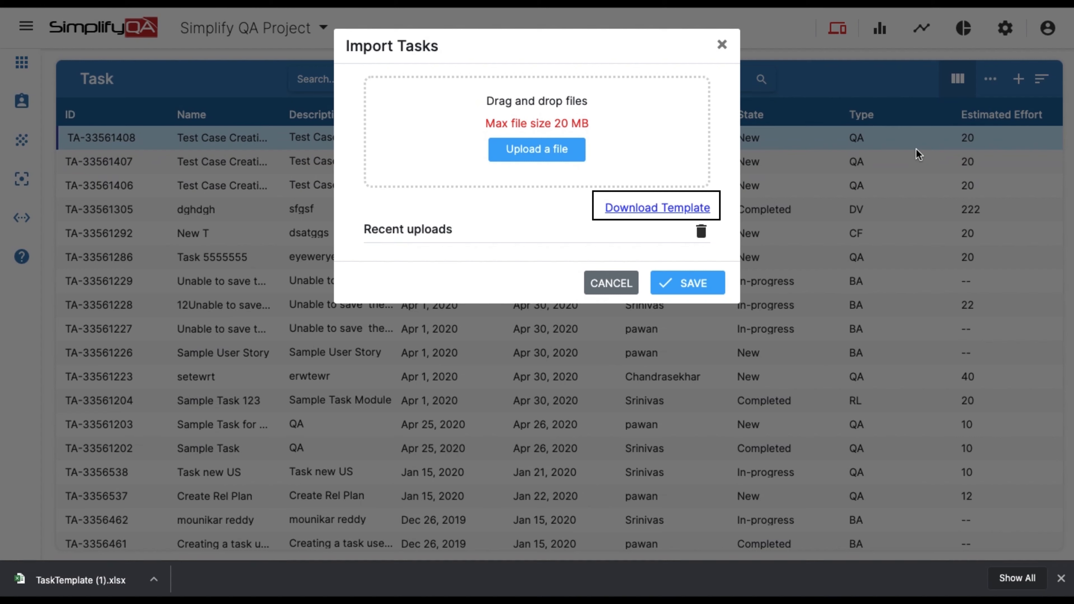
mouse_move(537, 149)
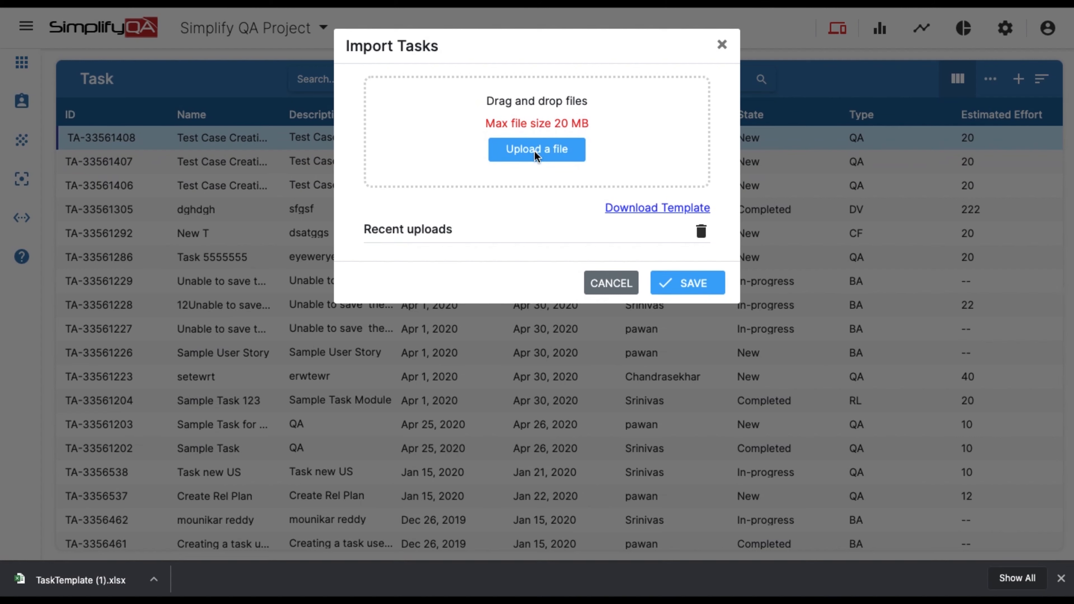
left_click(537, 149)
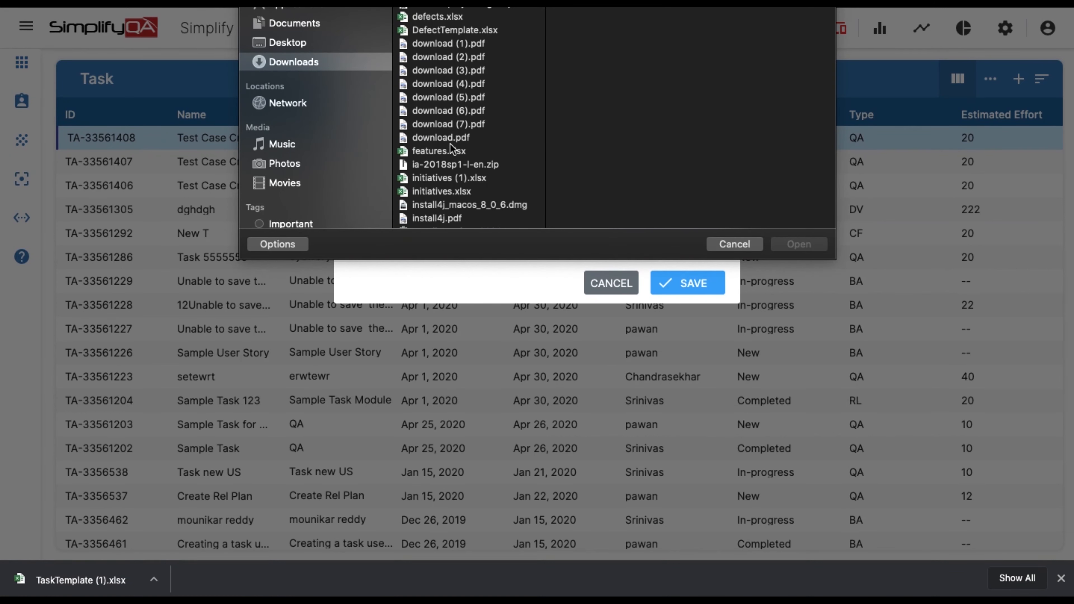
scroll("down", 3)
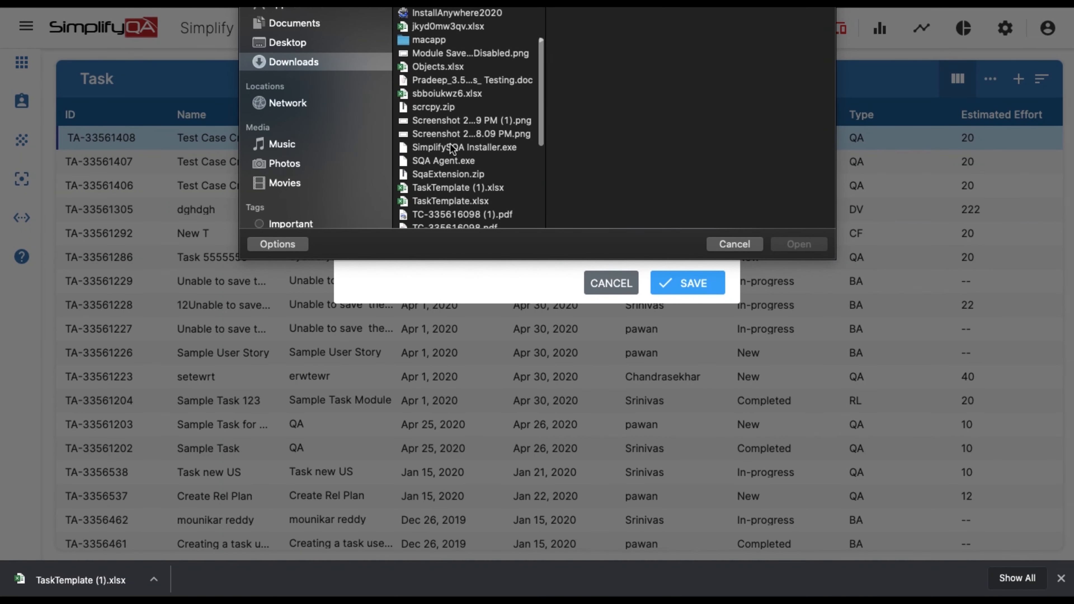
scroll("down", 3)
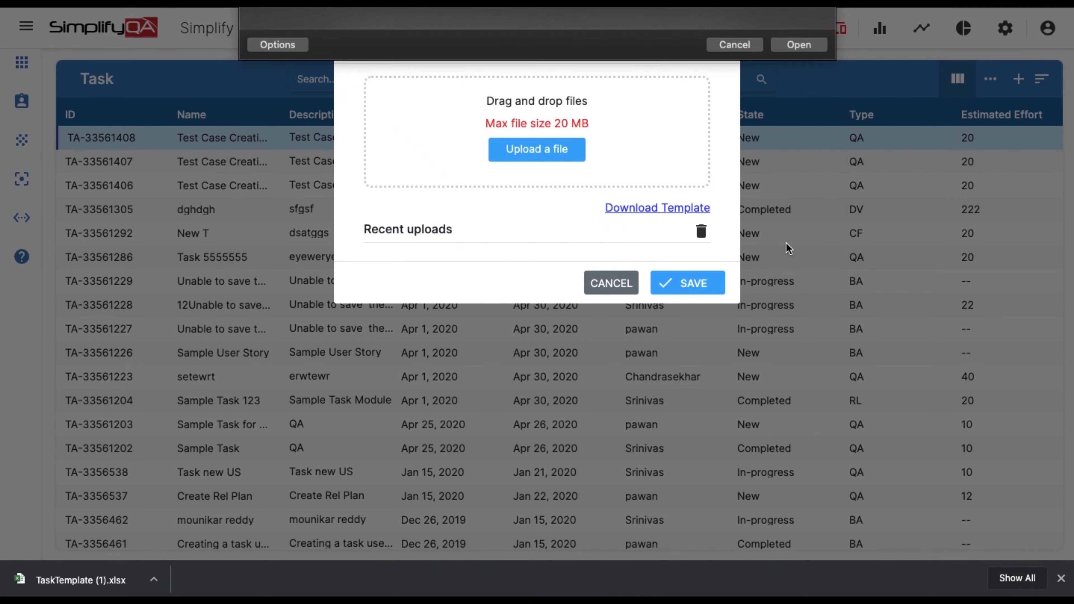
left_click(687, 283)
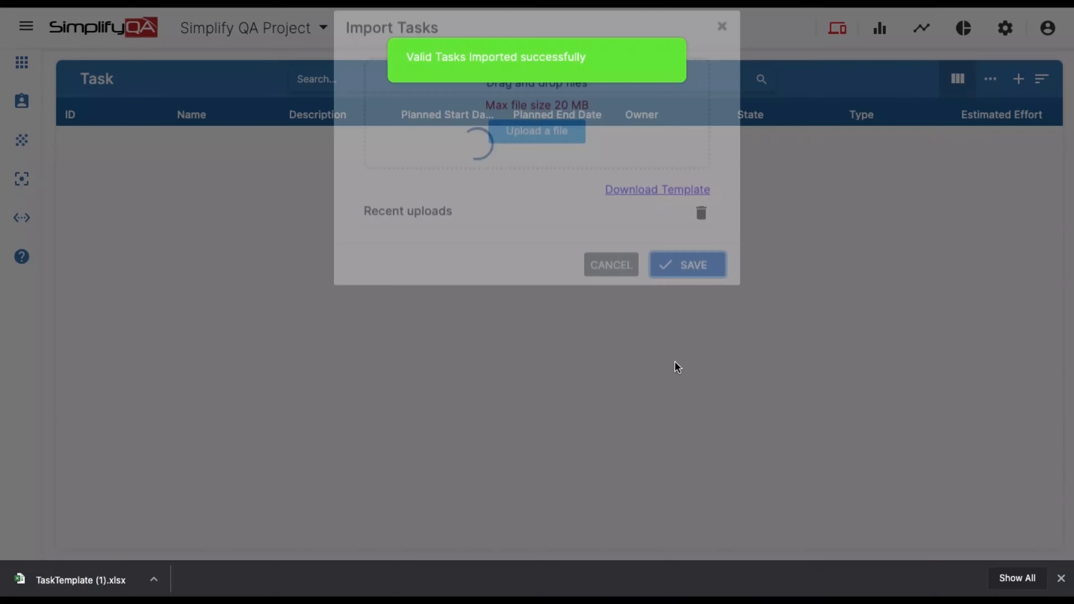
left_click(687, 265)
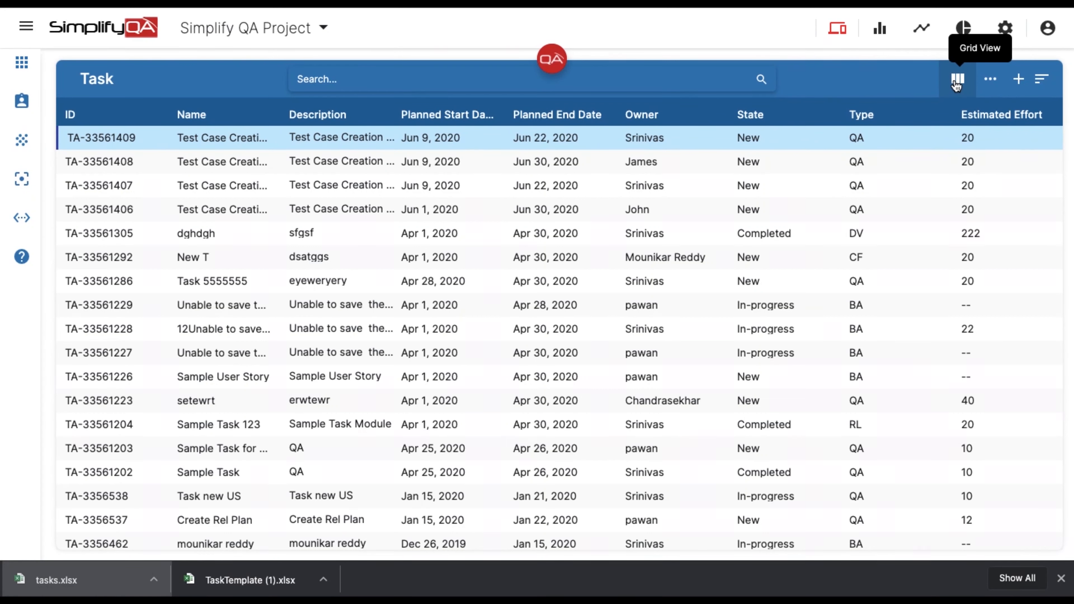
- Switch to Grid View and drag card TA-33561409 from New into In-progress
left_click(957, 79)
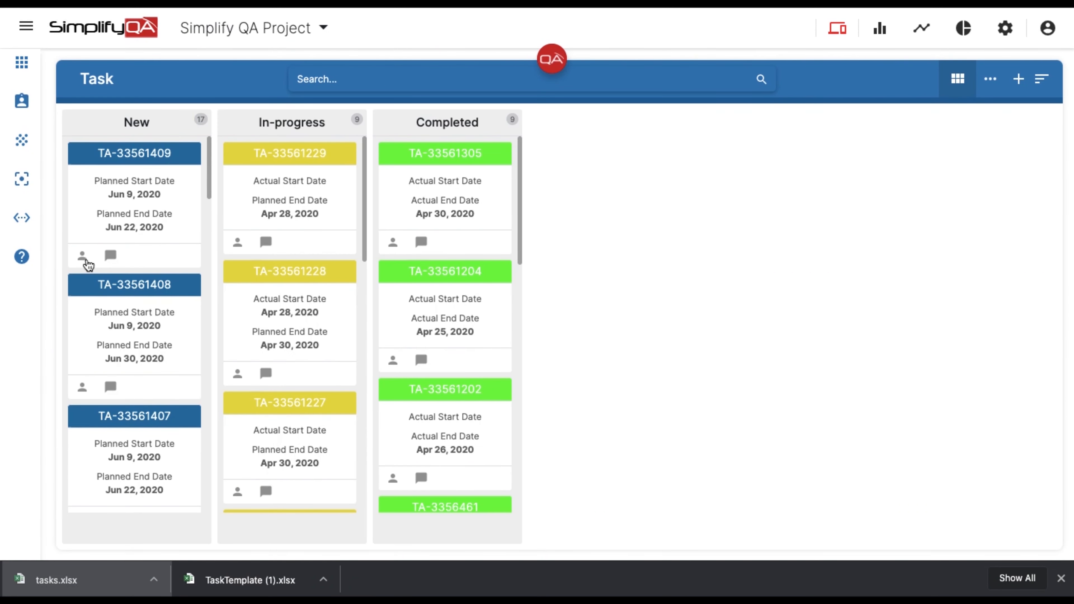
mouse_move(119, 215)
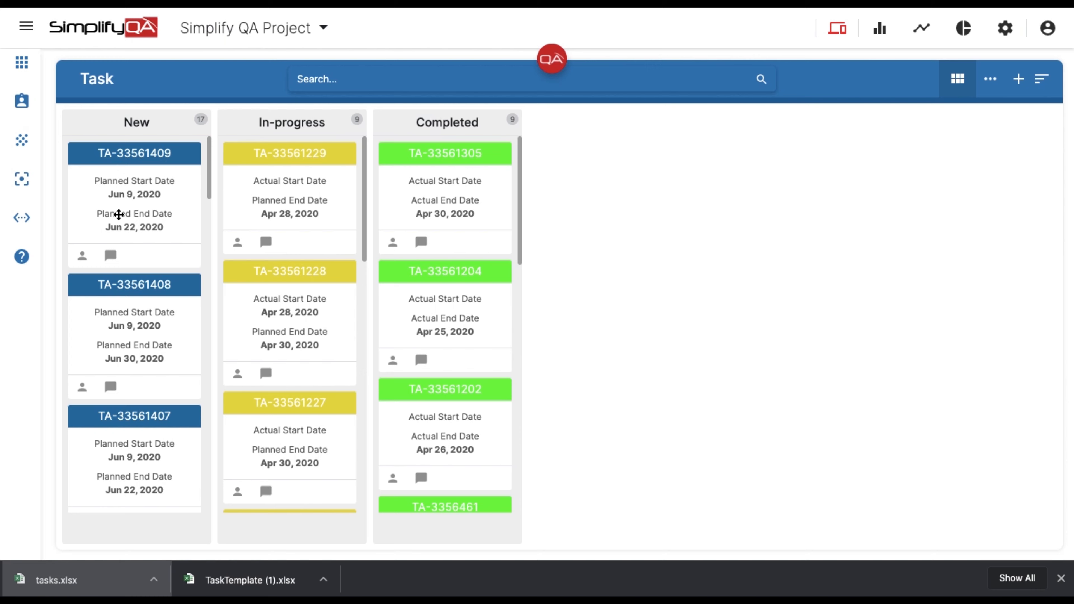
mouse_move(125, 330)
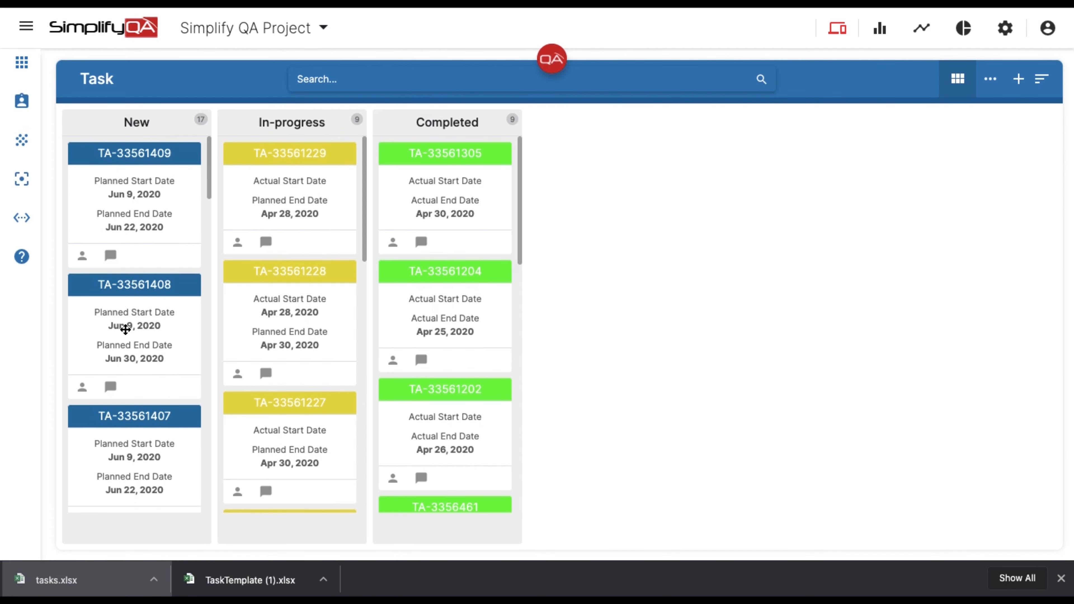
left_click_drag(134, 153, 262, 156)
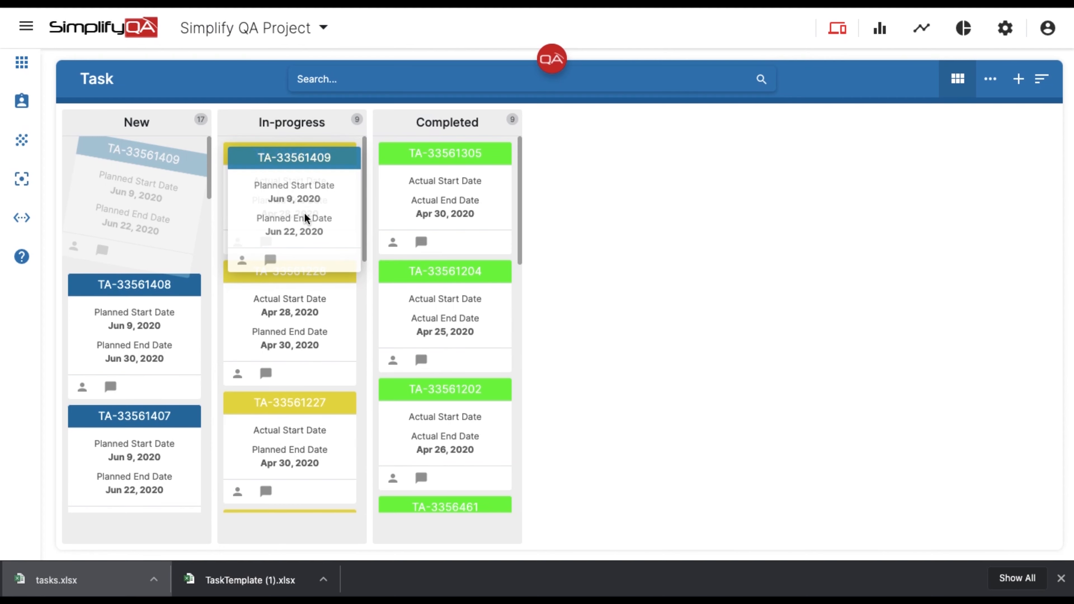
left_click_drag(138, 158, 291, 158)
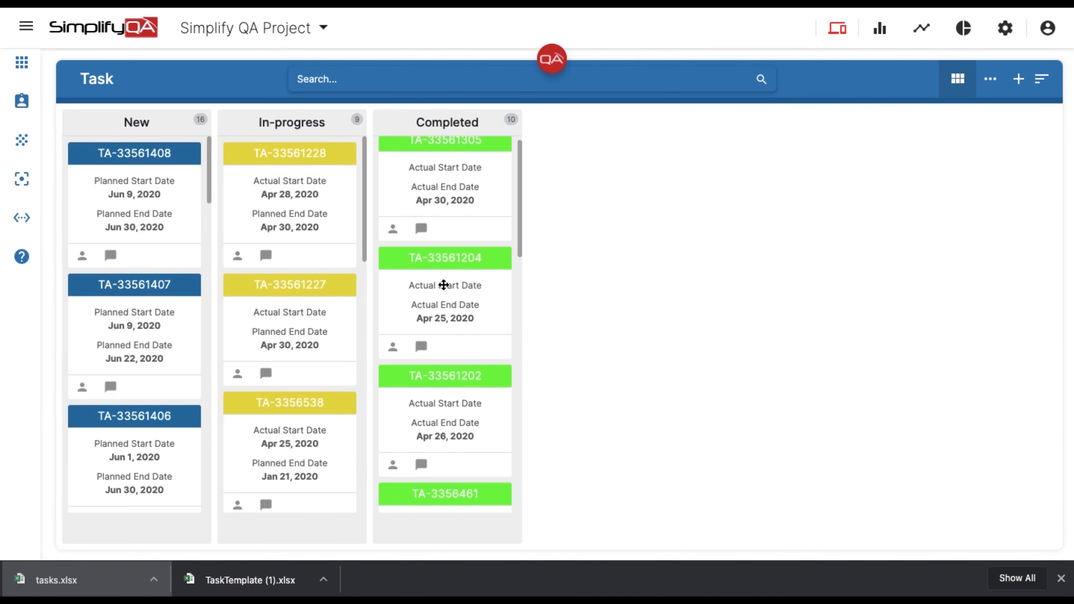
scroll("down", 3)
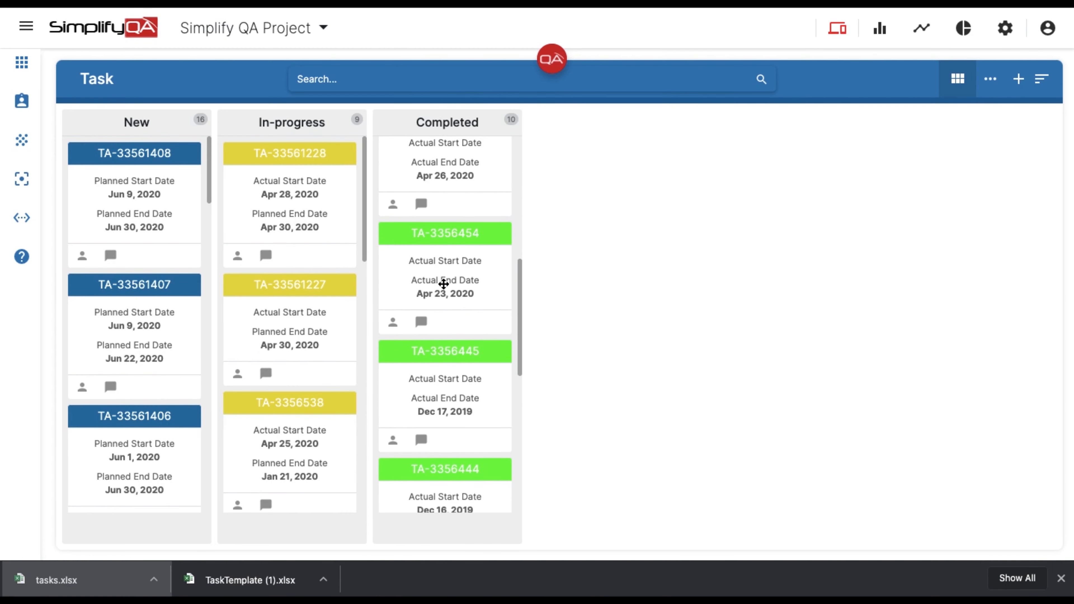
scroll("down", 3)
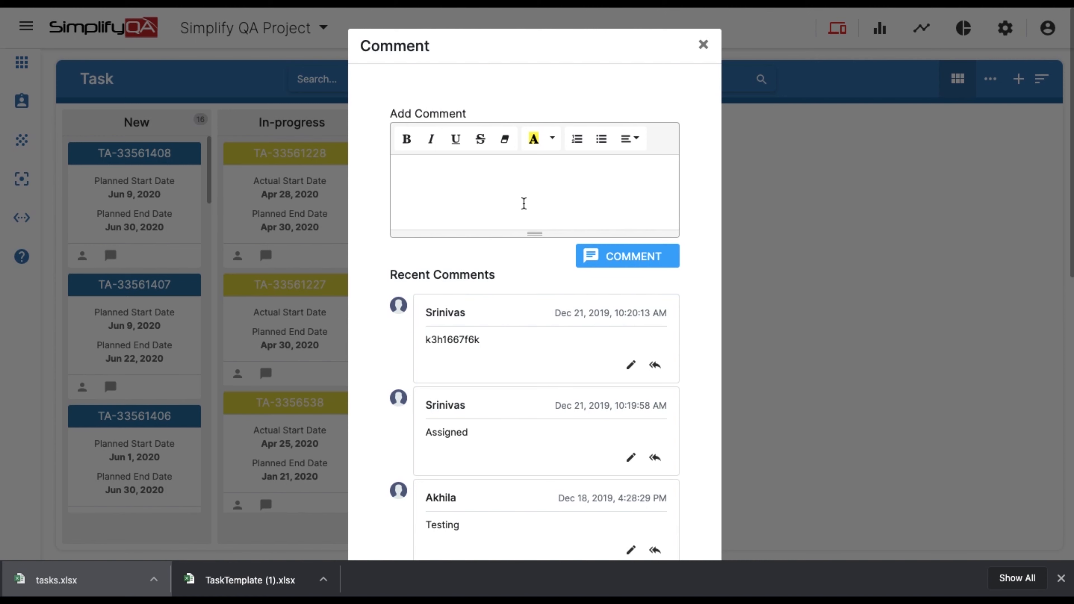
- Enter the comment 'Moving to in progress' for the status change and save it
type("Moving to in")
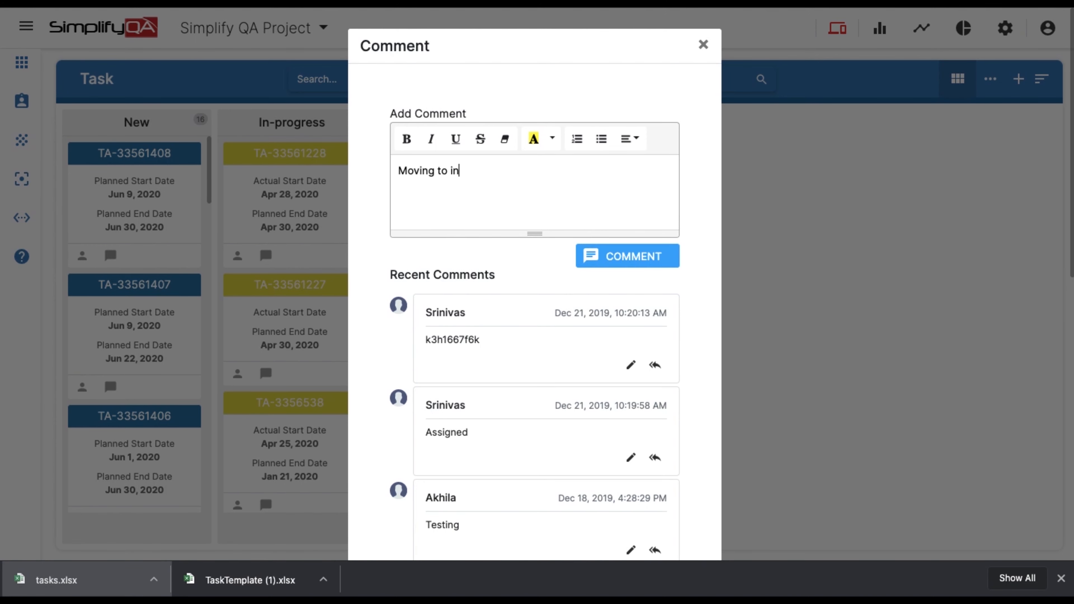
type("progress")
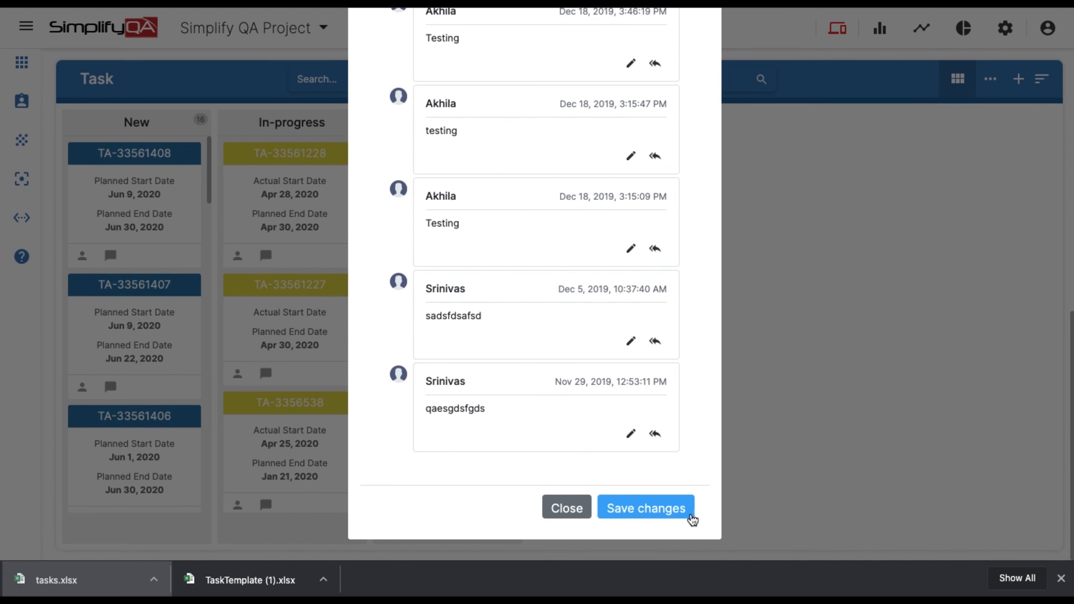
left_click(645, 507)
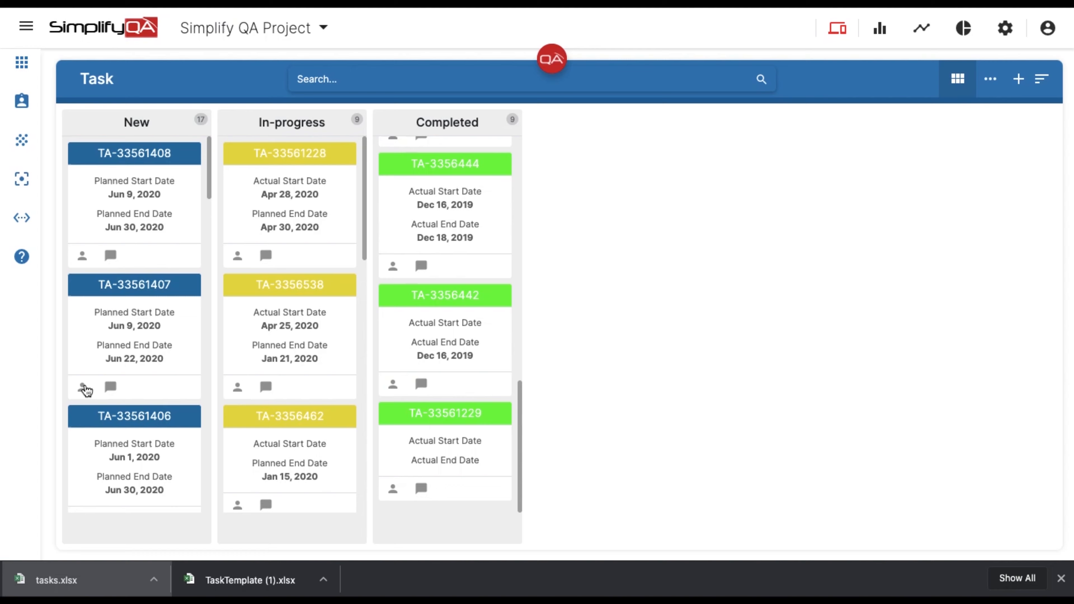
left_click(82, 387)
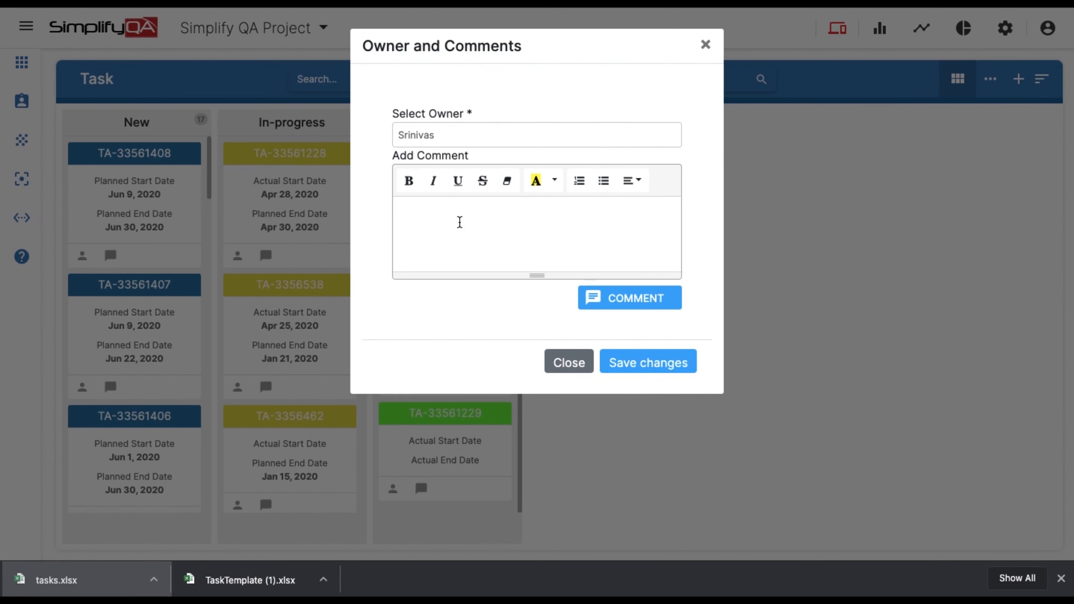
mouse_move(494, 143)
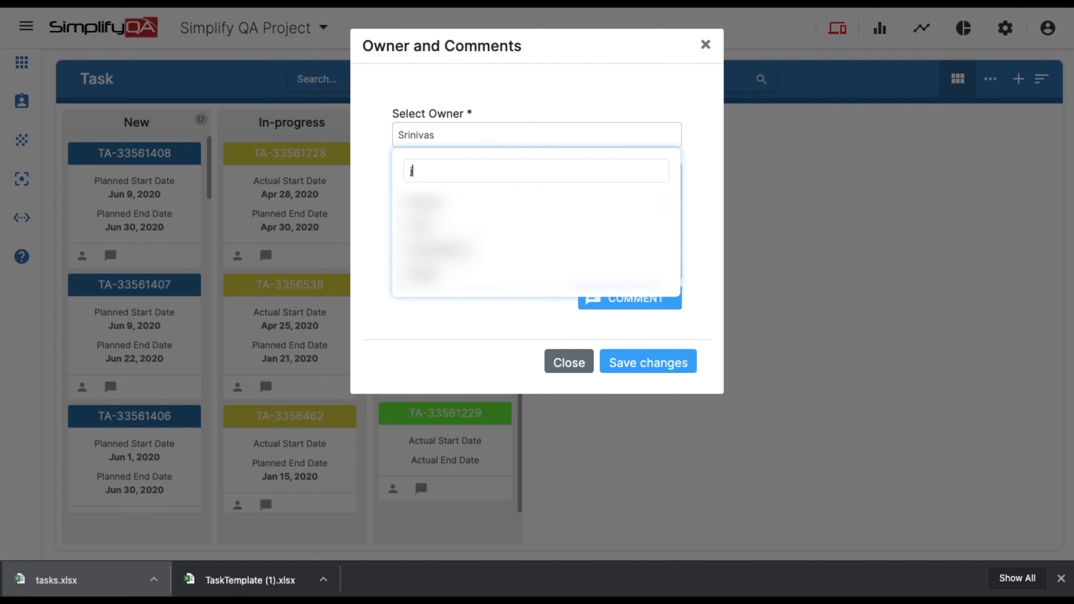
type("ohn Assigne")
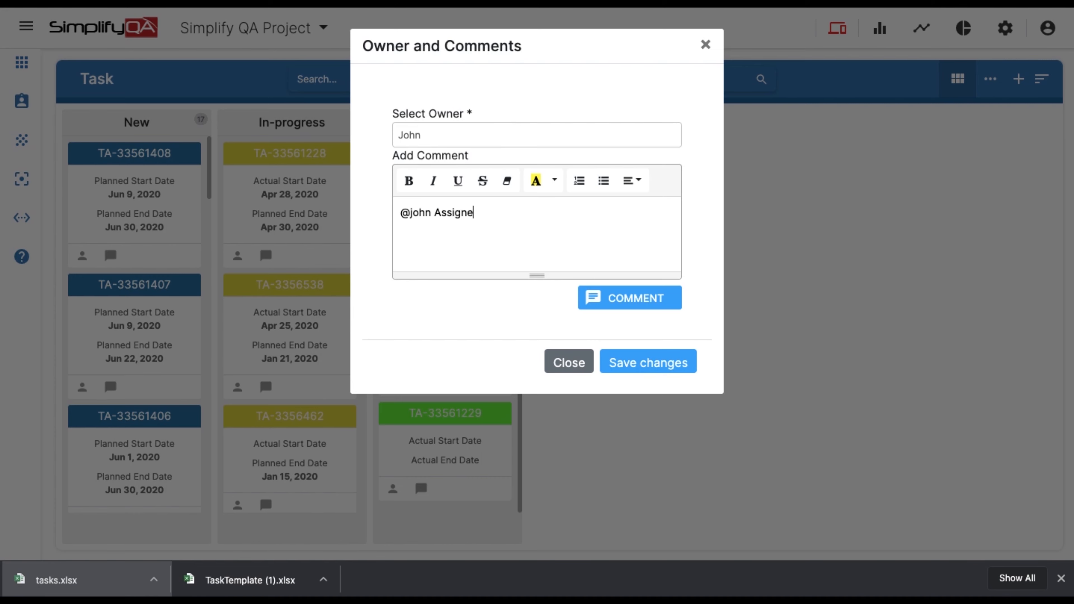
left_click(628, 297)
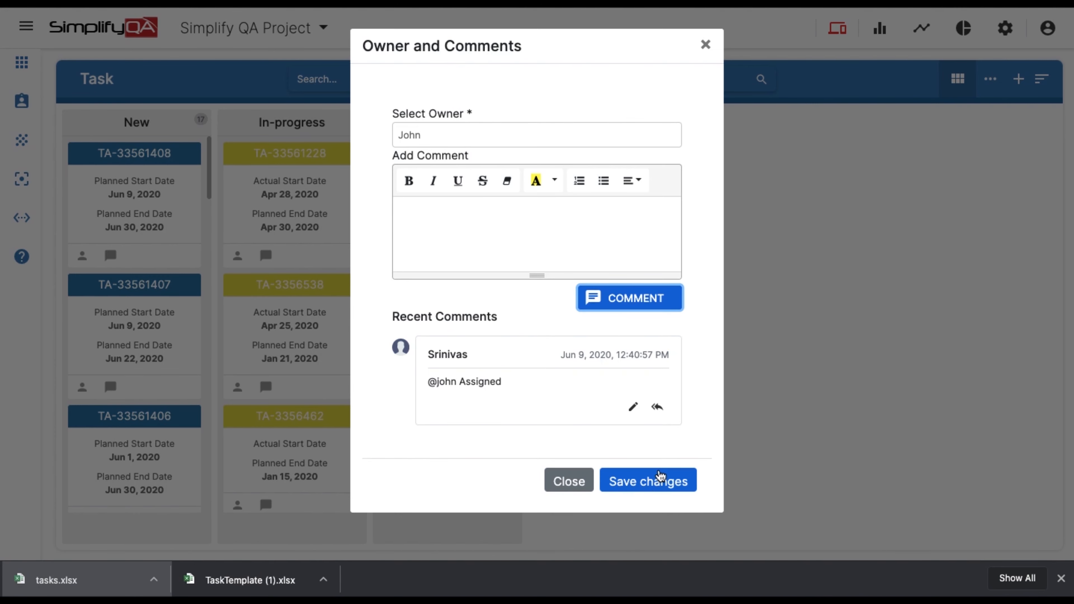
left_click(647, 480)
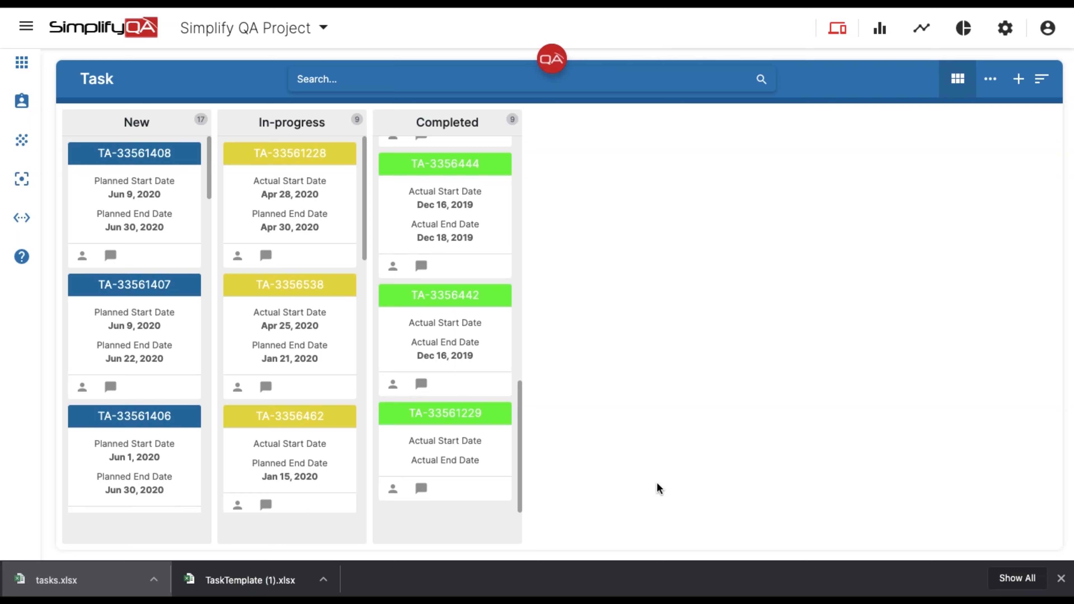
left_click(110, 387)
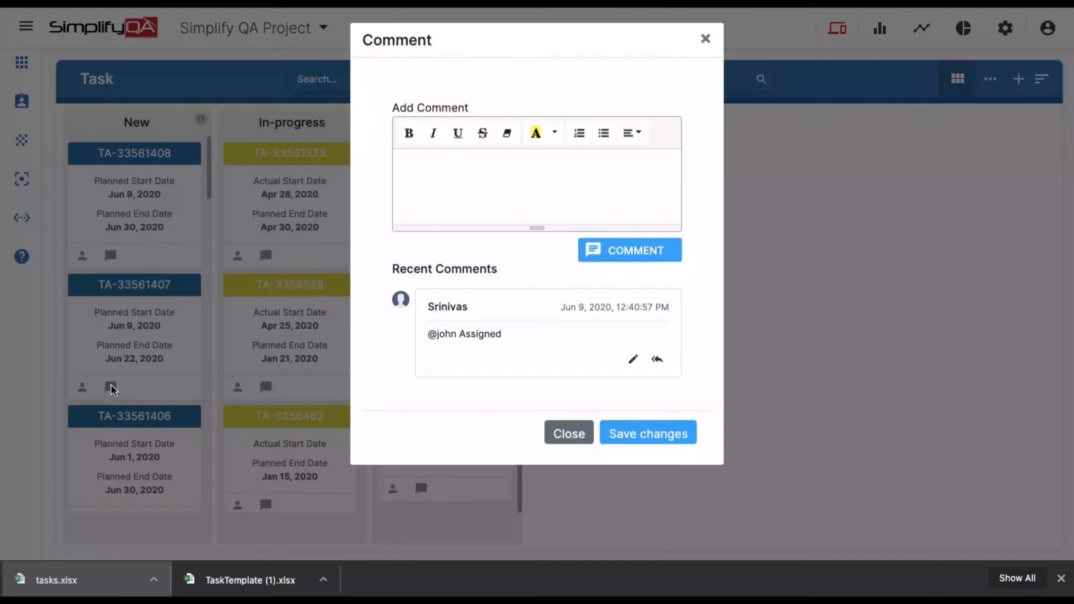
type("@john Plea")
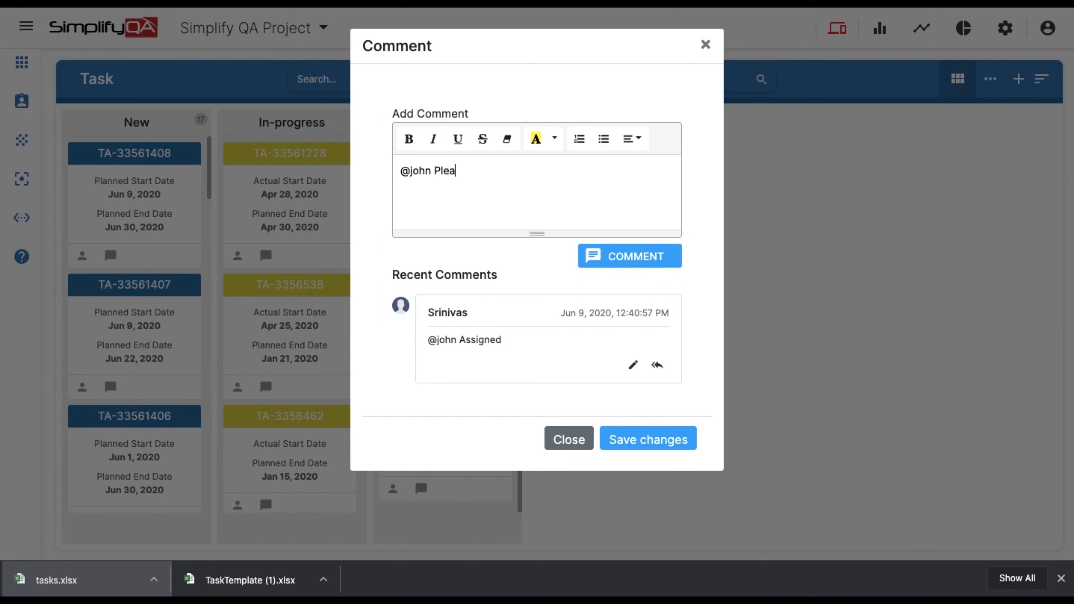
type("se complete the task")
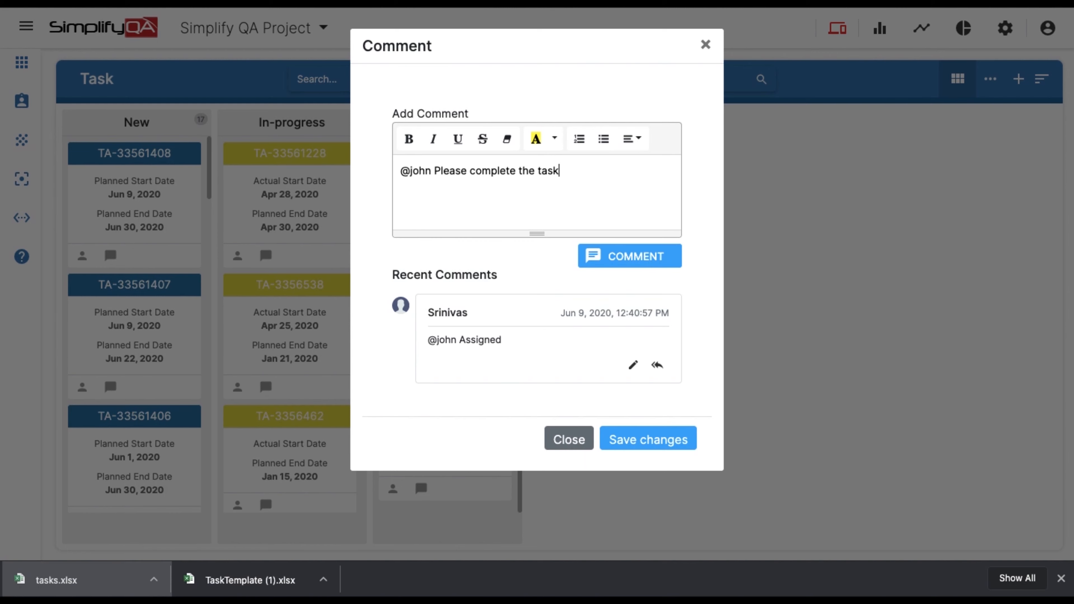
left_click(626, 255)
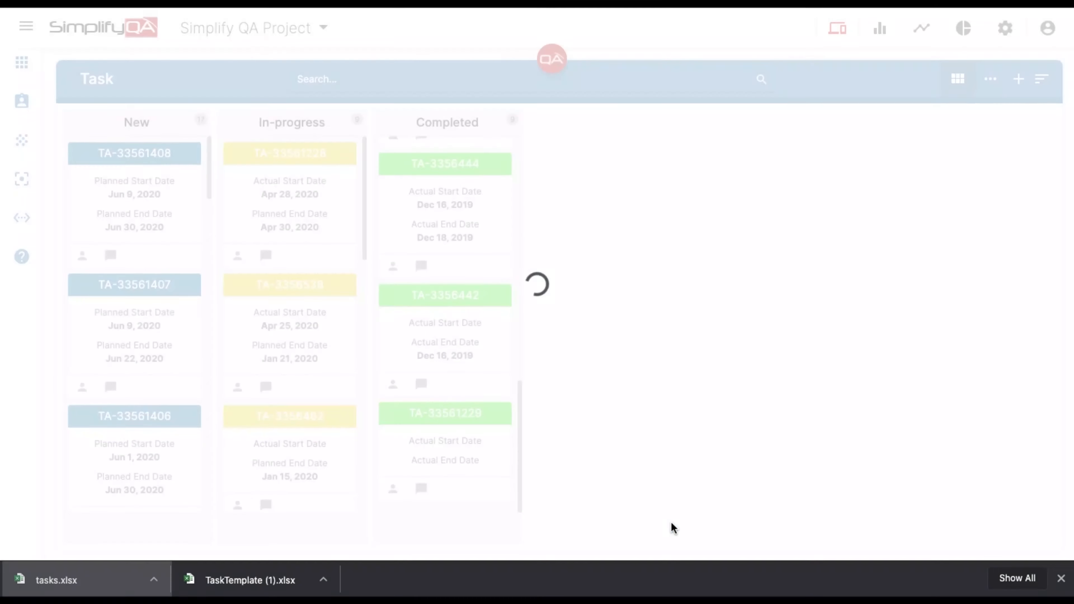
left_click(958, 78)
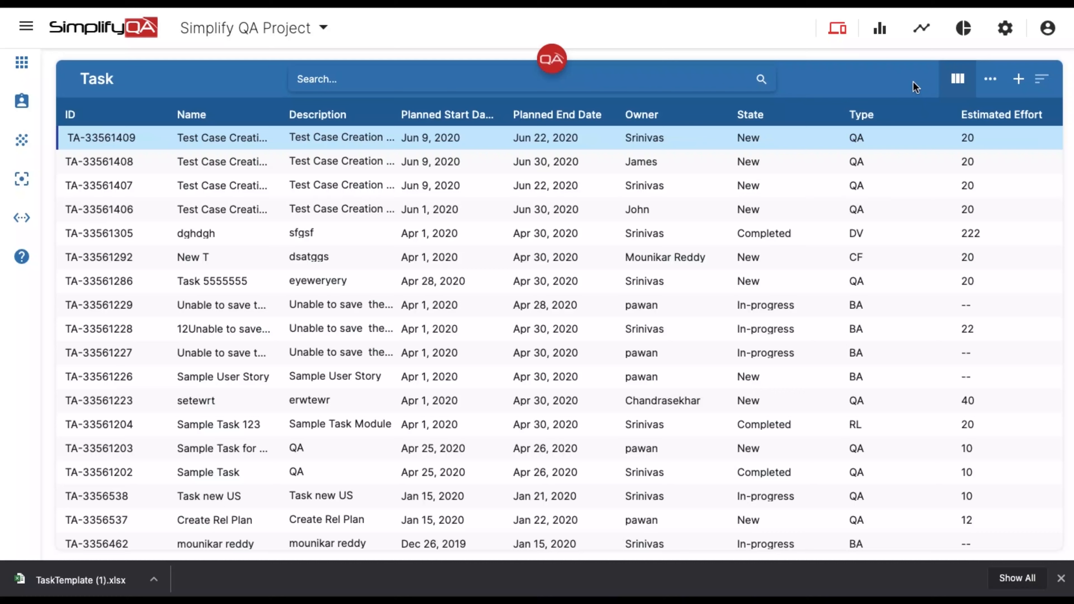